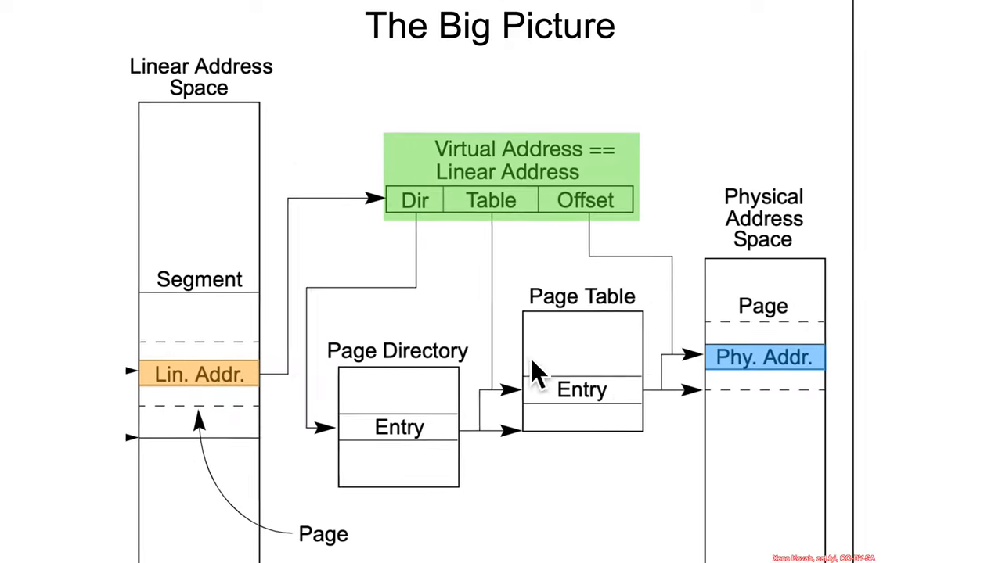
mouse_move(227, 451)
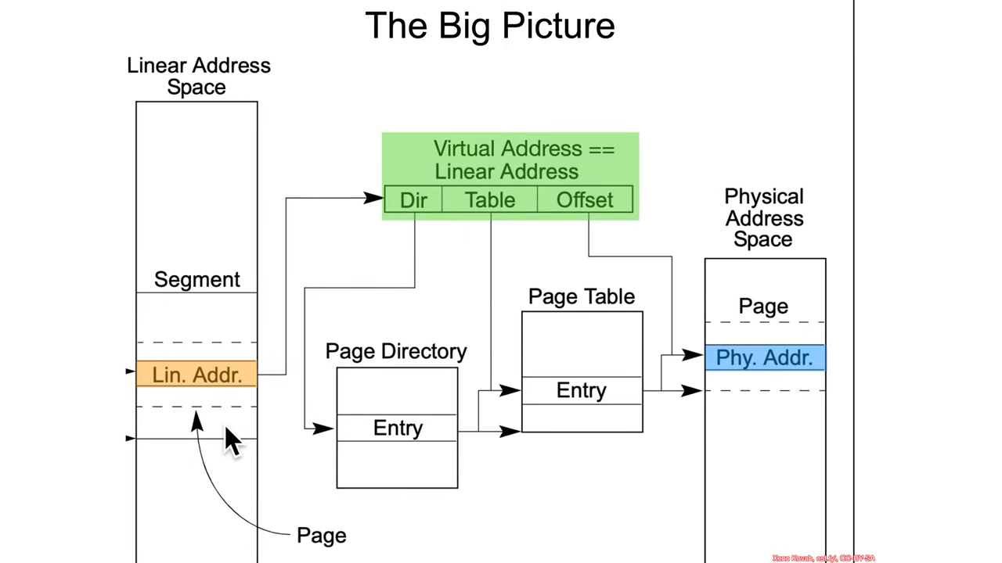
mouse_move(451, 222)
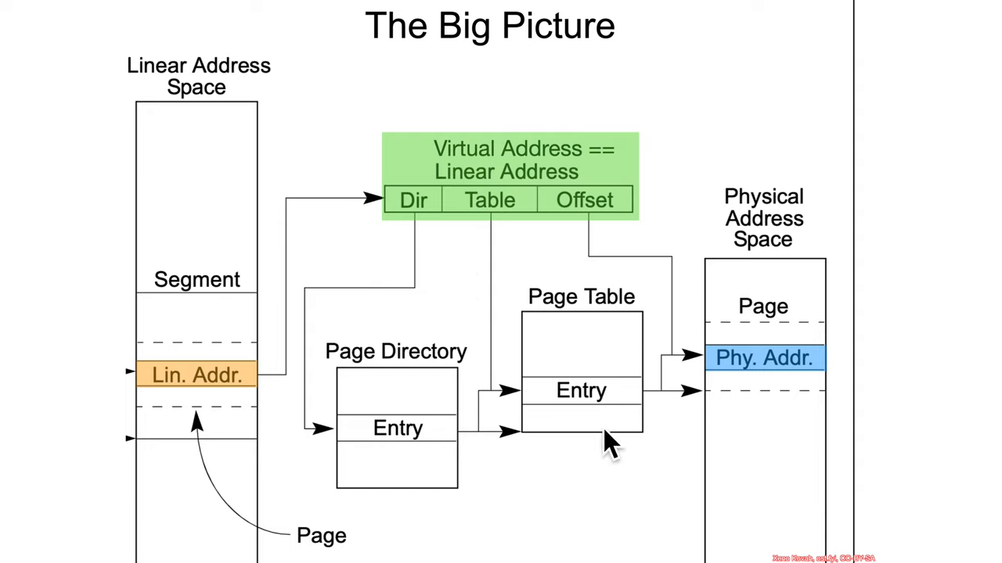
mouse_move(519, 529)
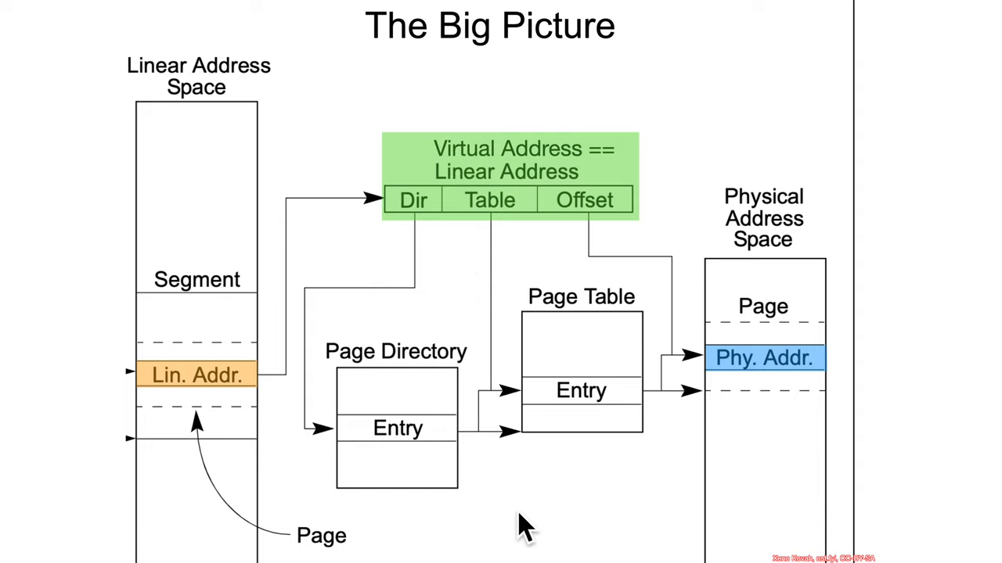
mouse_move(532, 529)
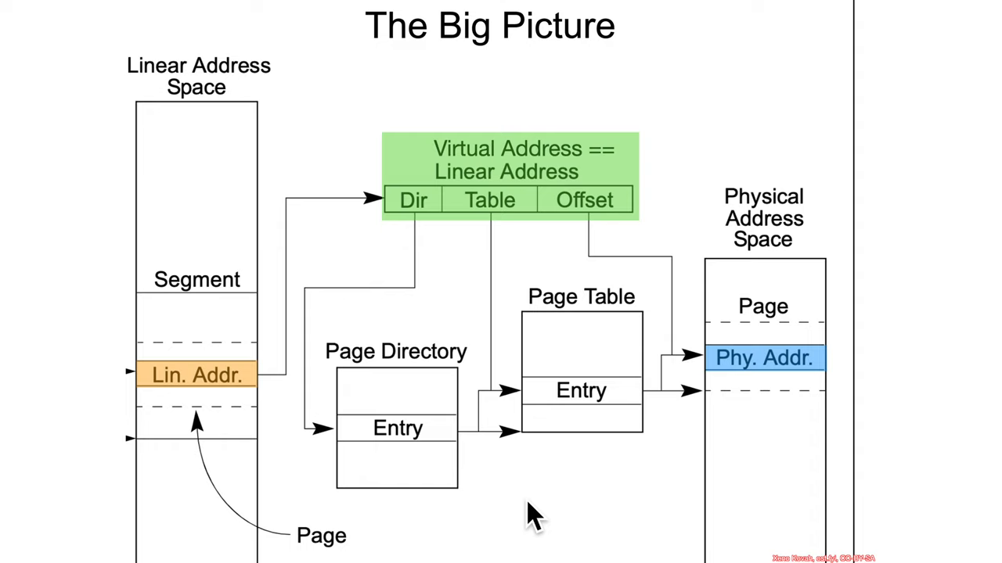
mouse_move(660, 519)
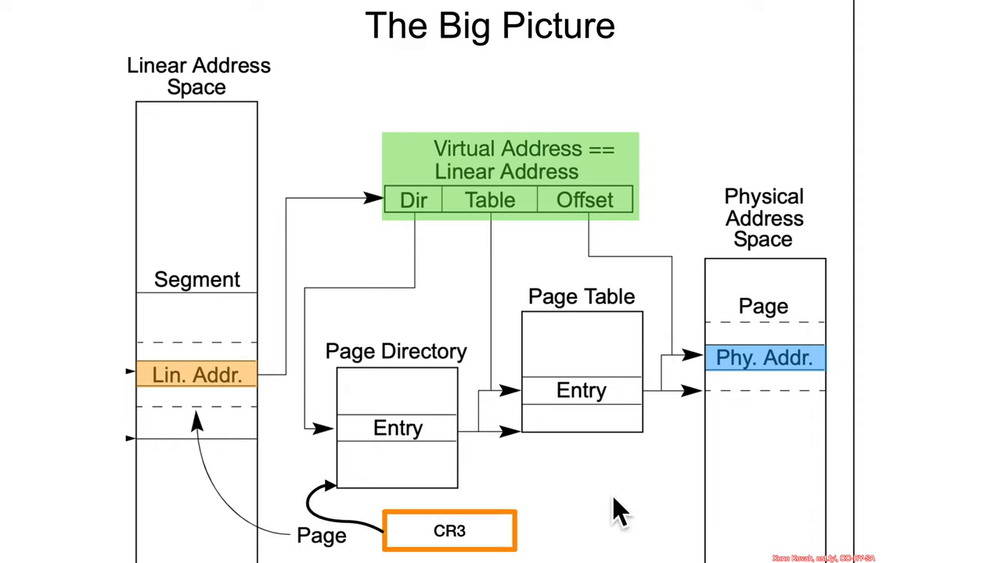
mouse_move(341, 509)
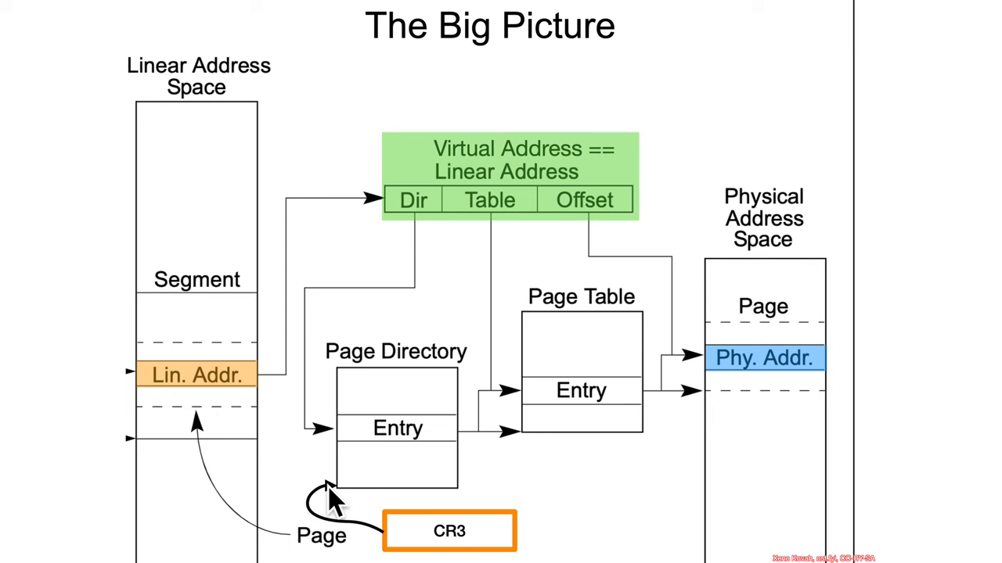
mouse_move(603, 419)
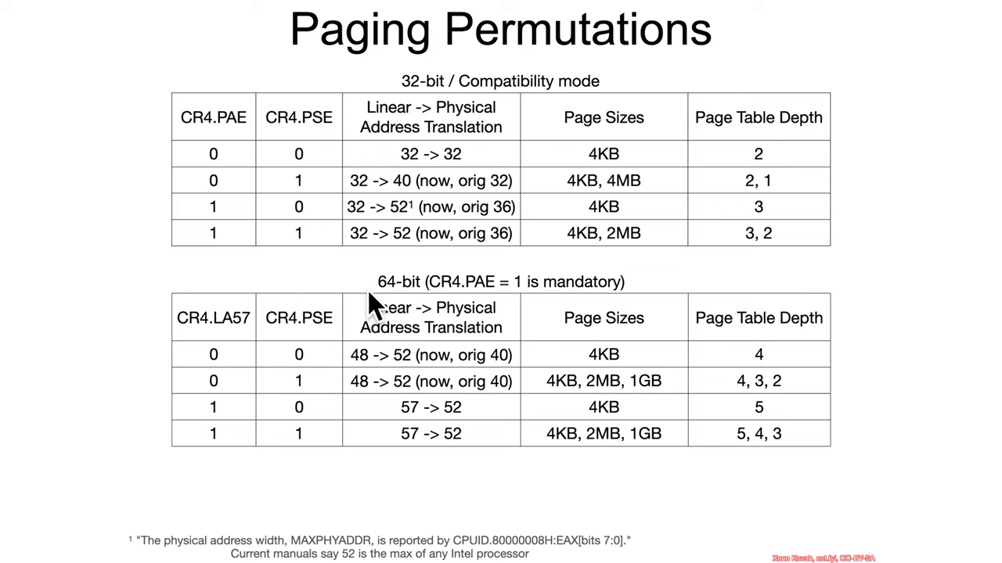
mouse_move(489, 169)
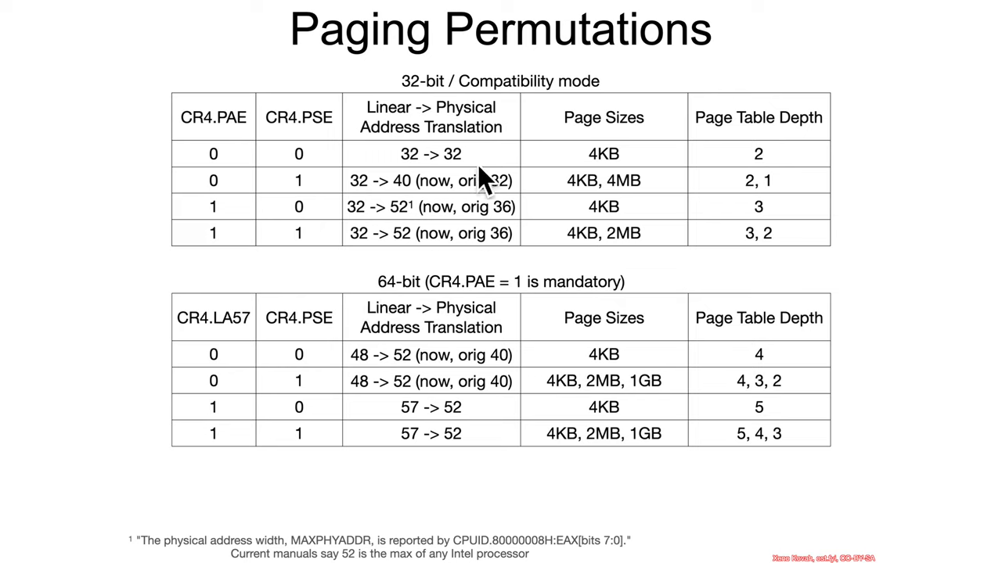
mouse_move(712, 169)
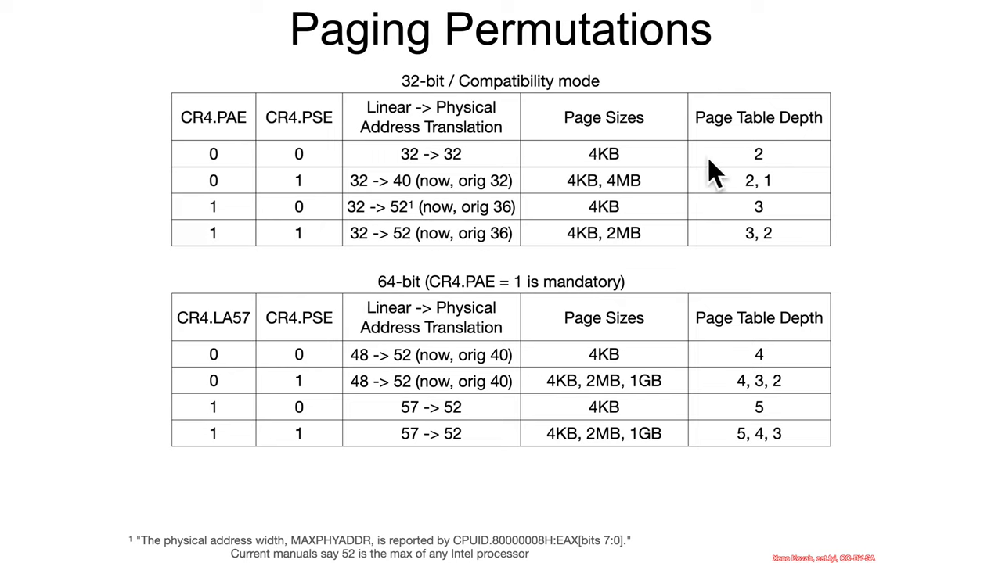
mouse_move(582, 169)
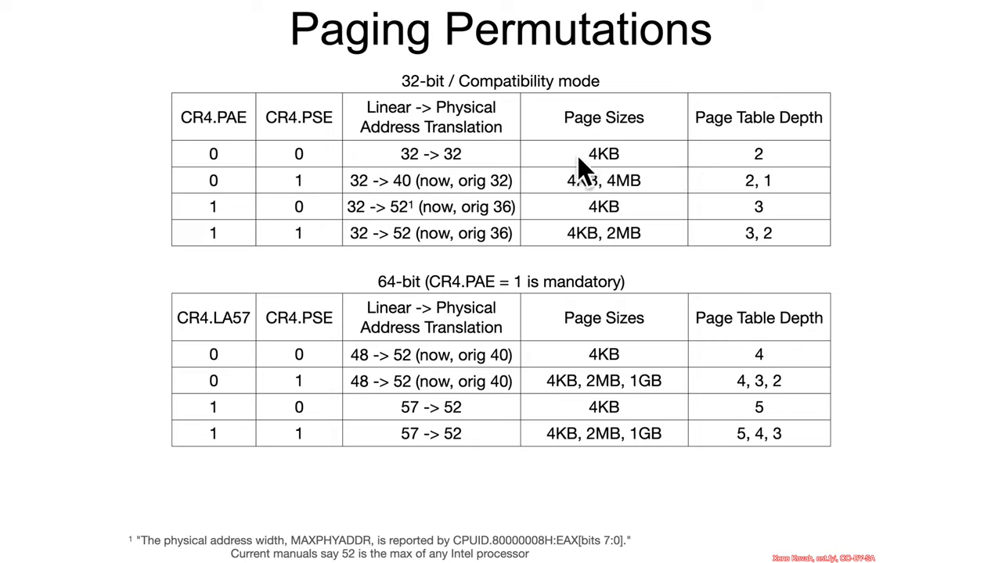
mouse_move(520, 274)
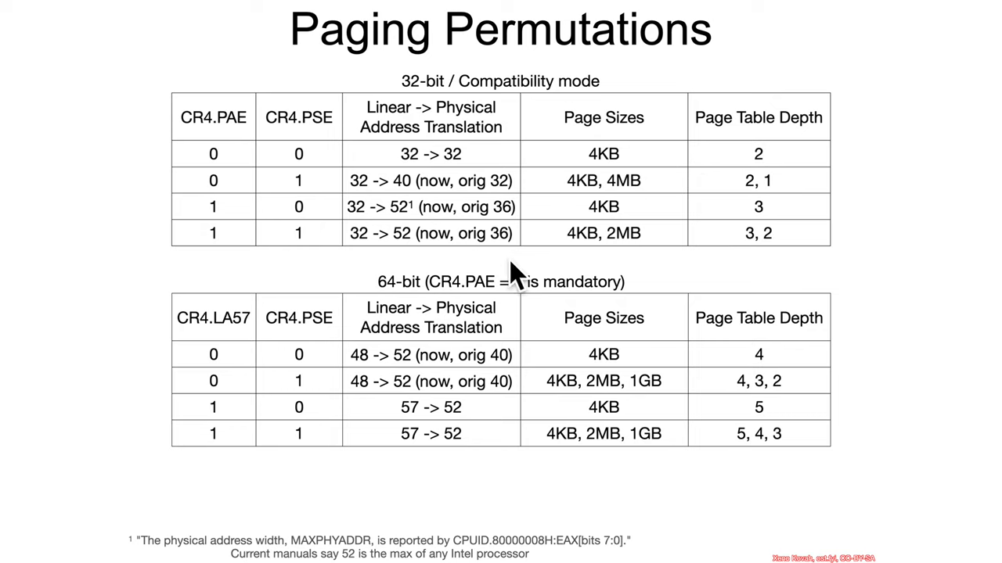
mouse_move(540, 170)
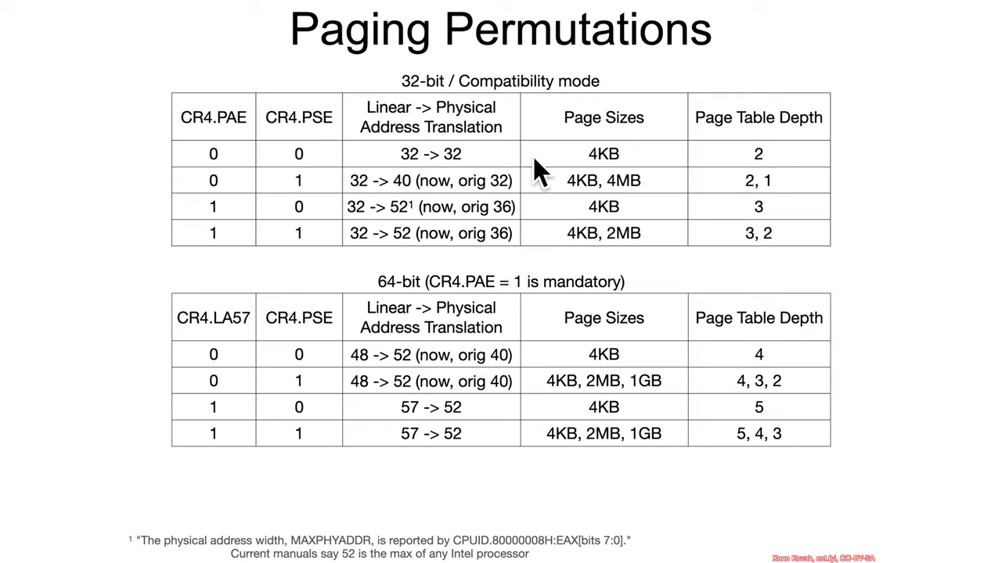
mouse_move(468, 113)
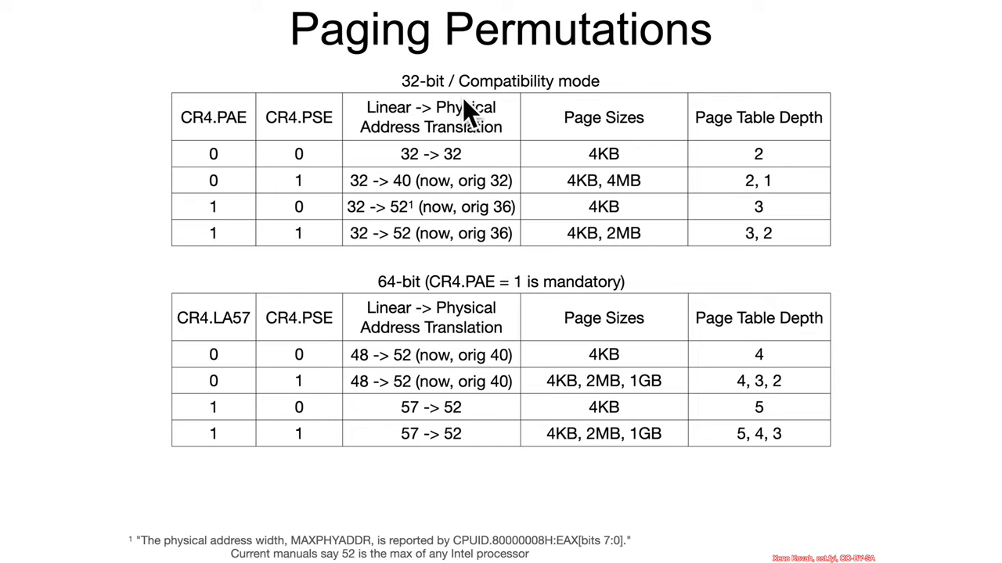
mouse_move(415, 219)
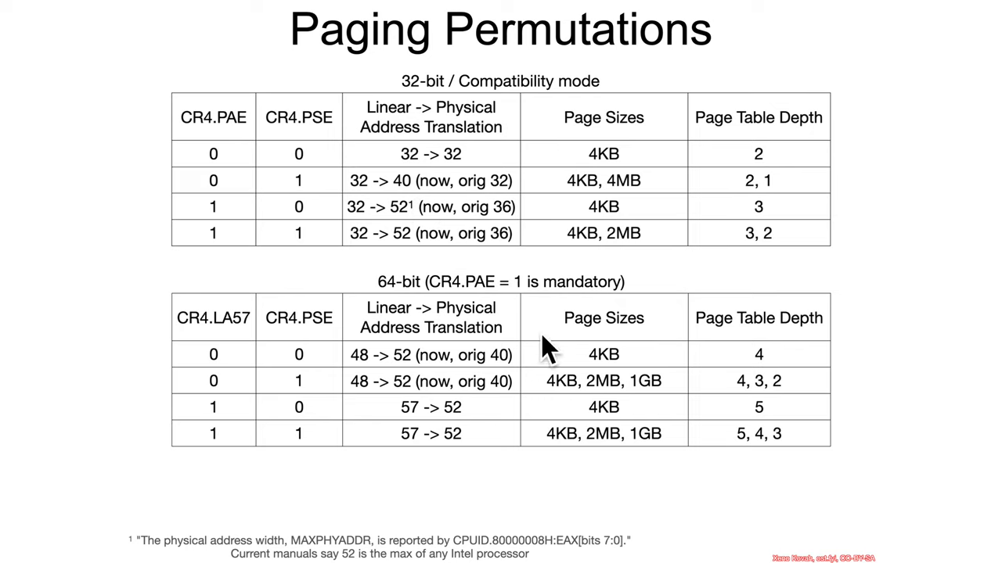
mouse_move(294, 185)
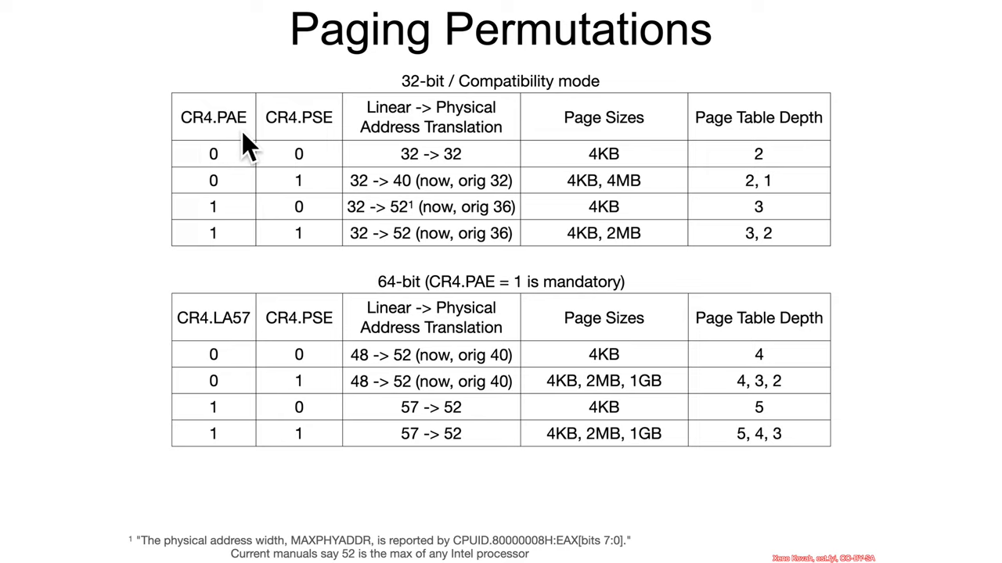
mouse_move(251, 225)
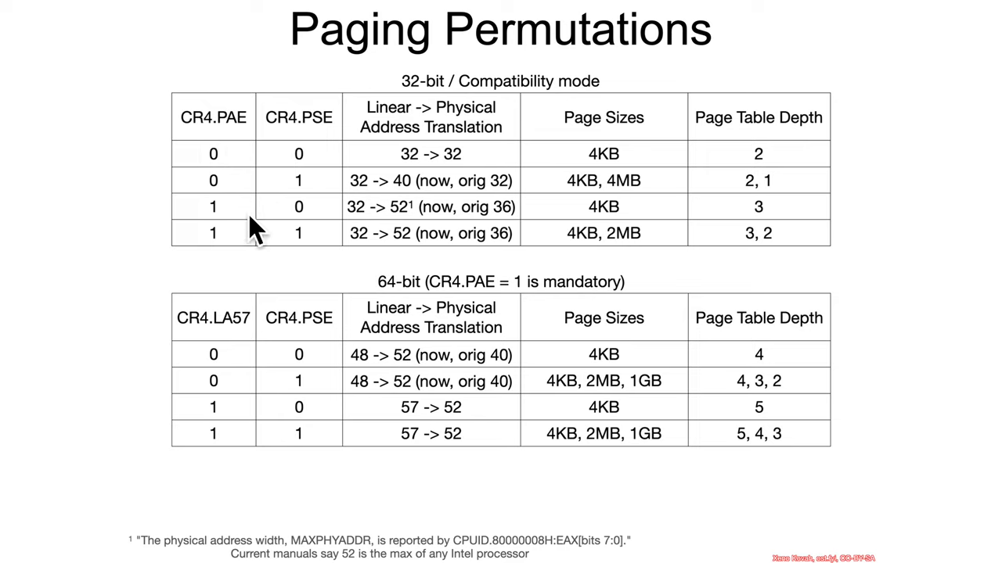
mouse_move(422, 231)
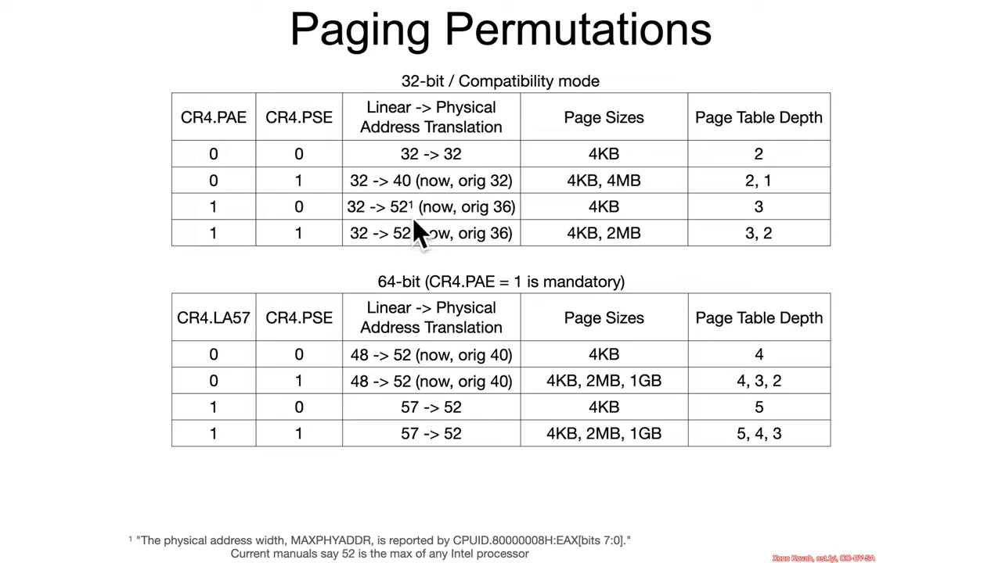
mouse_move(413, 243)
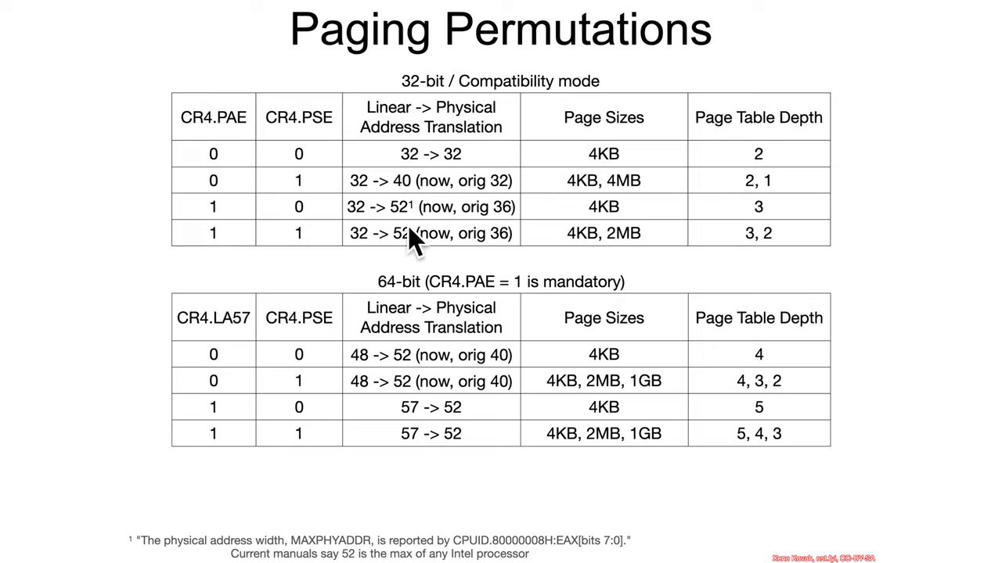
mouse_move(332, 144)
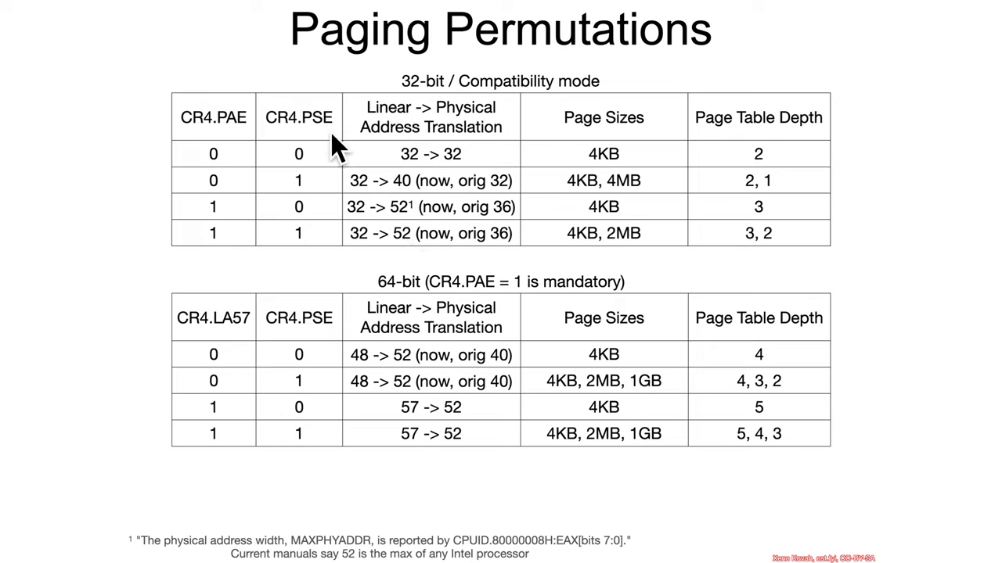
mouse_move(595, 195)
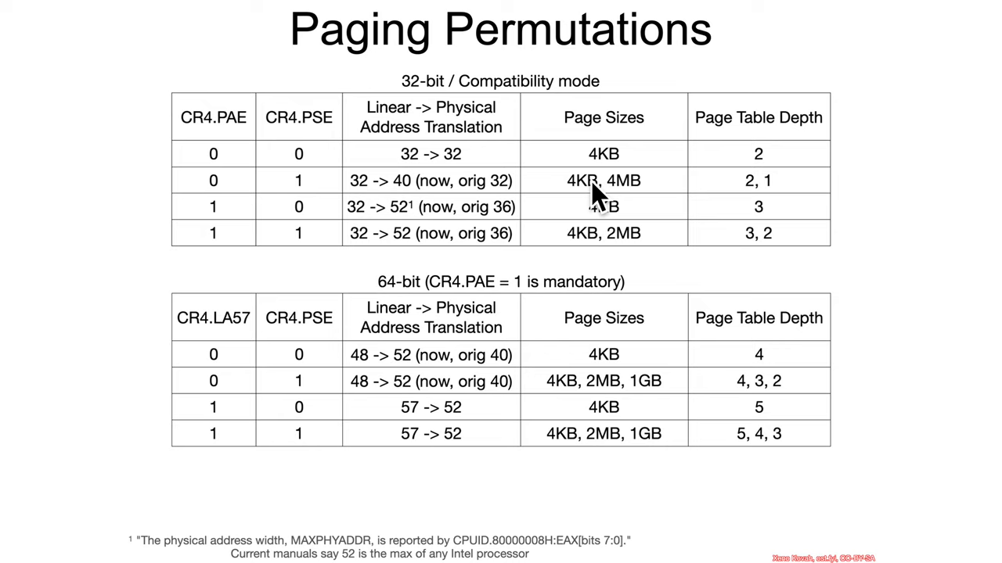
mouse_move(601, 212)
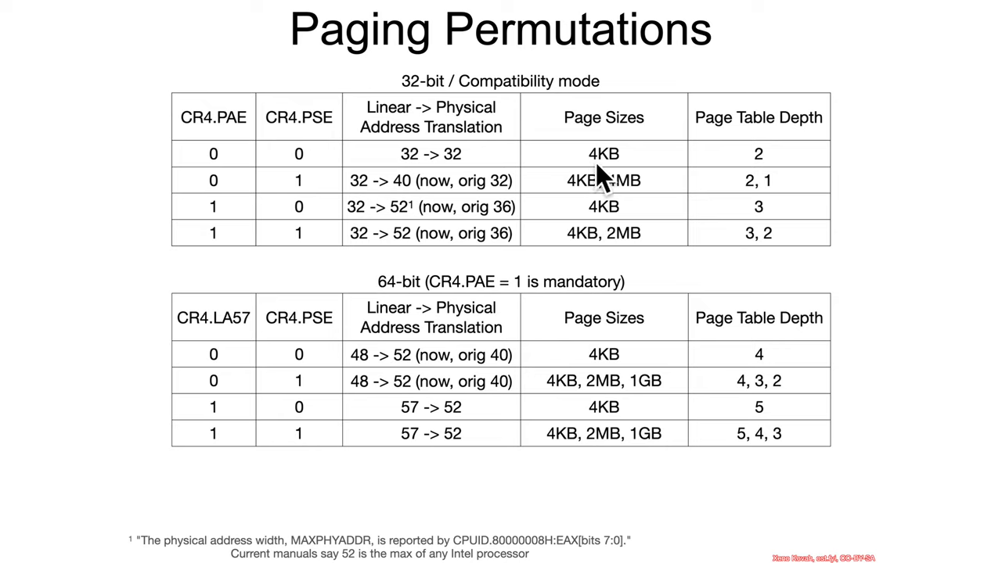
mouse_move(616, 181)
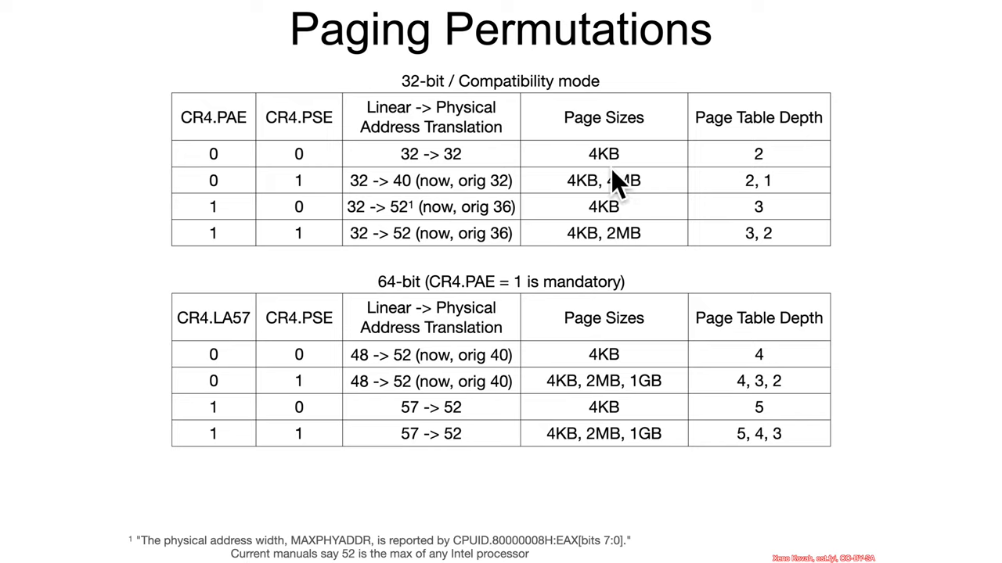
mouse_move(626, 212)
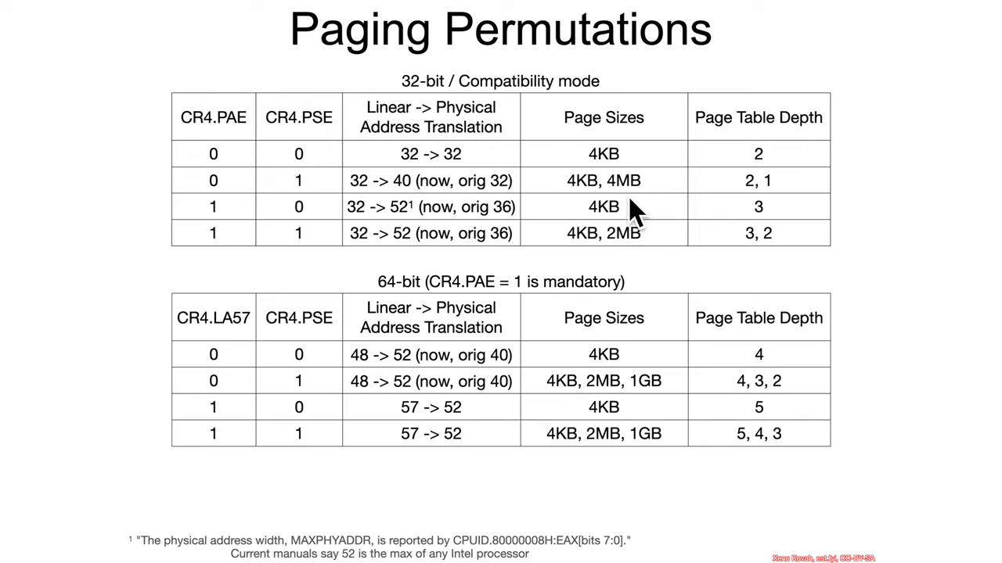
mouse_move(658, 399)
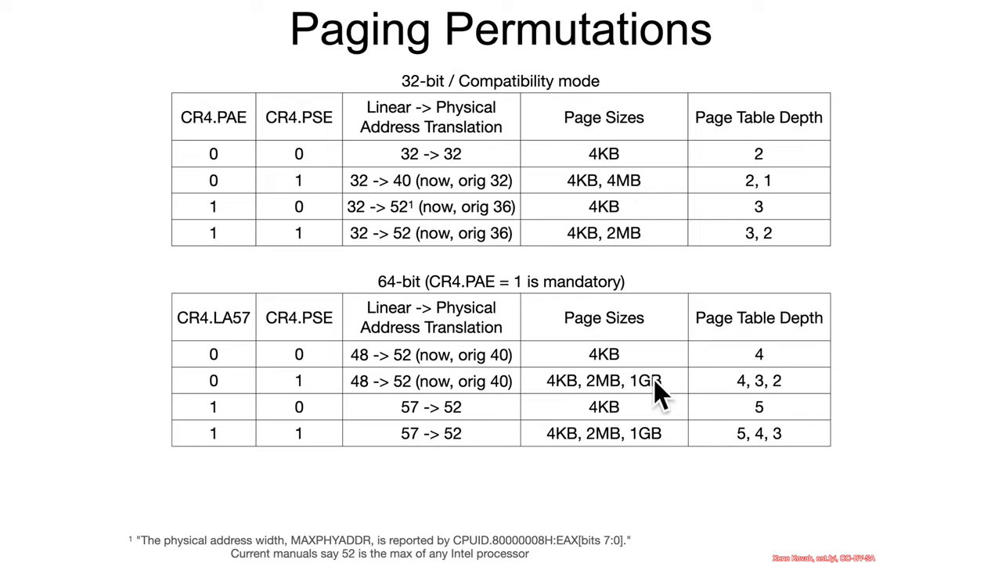
mouse_move(415, 133)
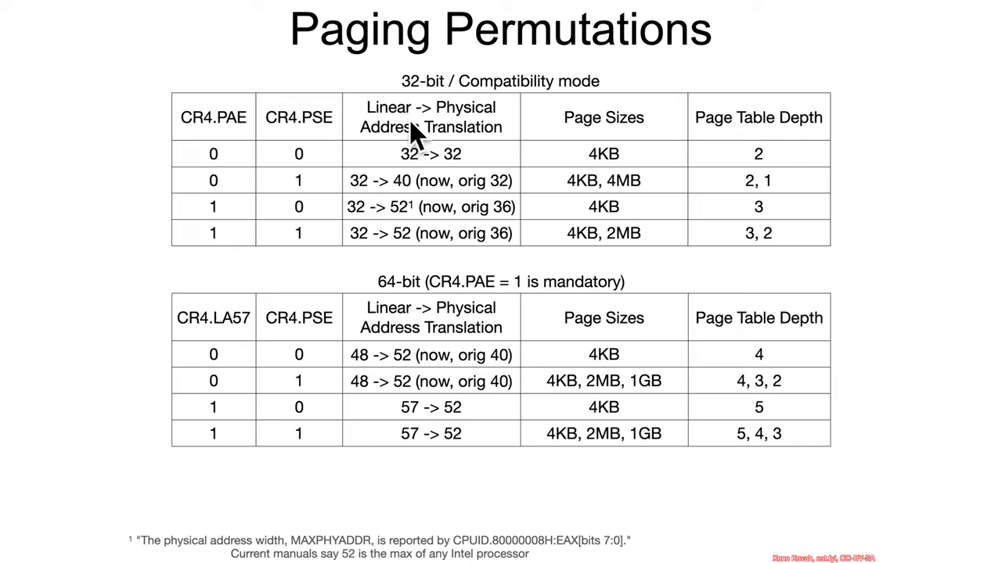
mouse_move(504, 141)
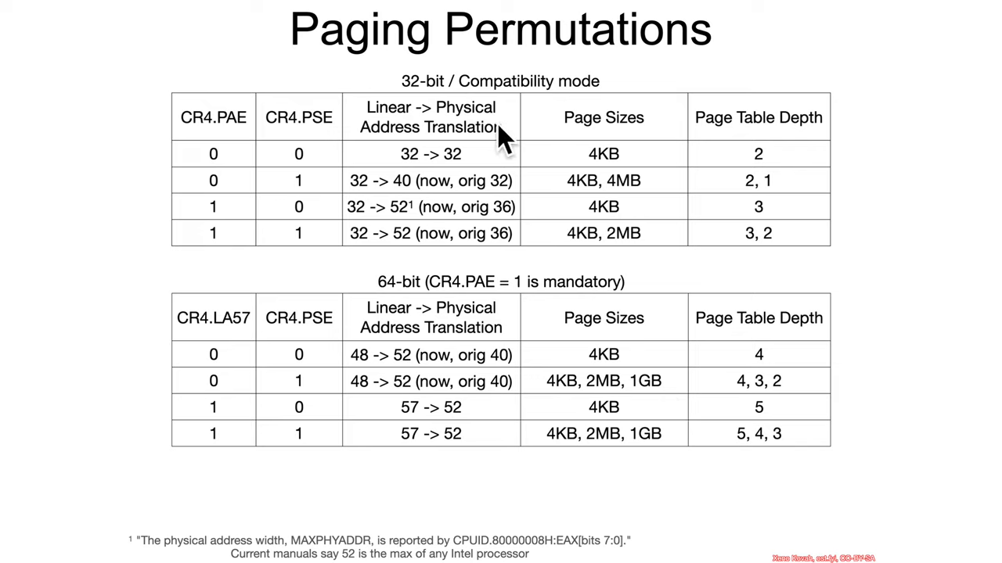
mouse_move(469, 254)
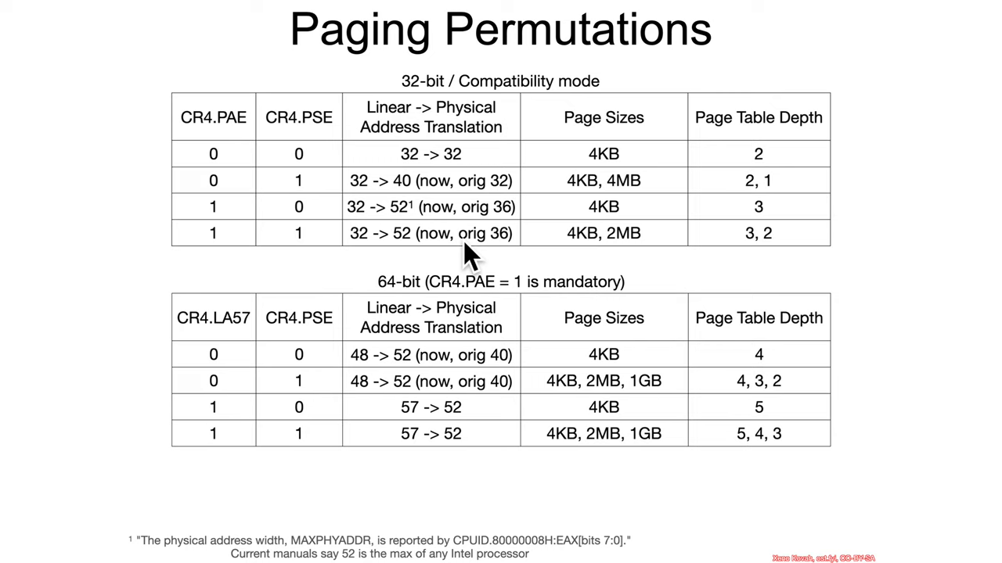
mouse_move(426, 182)
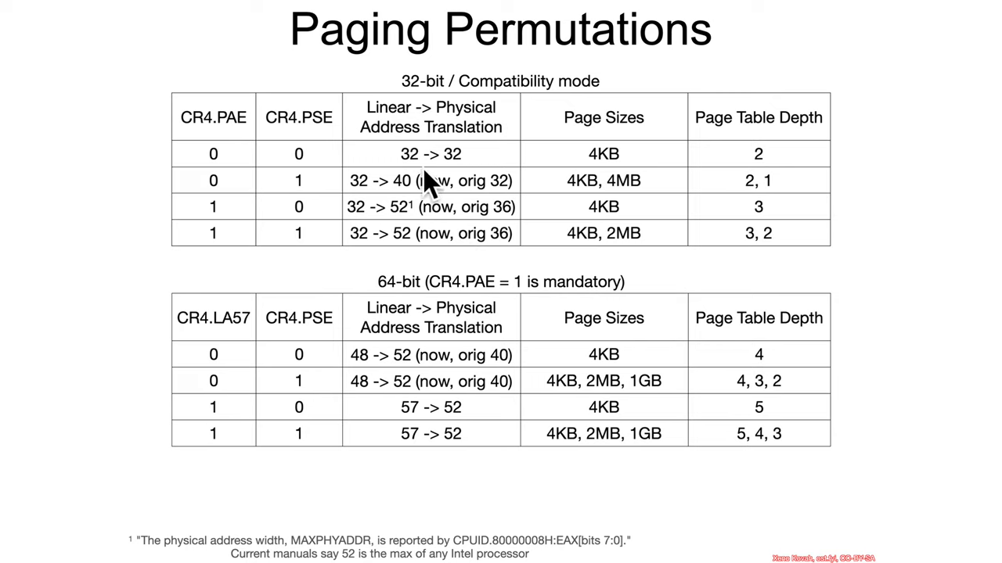
mouse_move(477, 185)
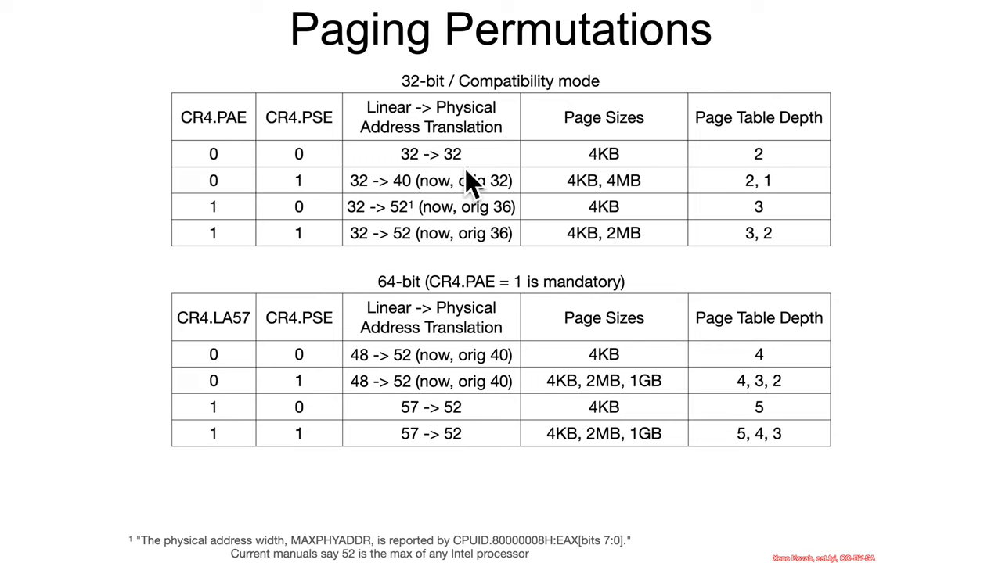
mouse_move(317, 159)
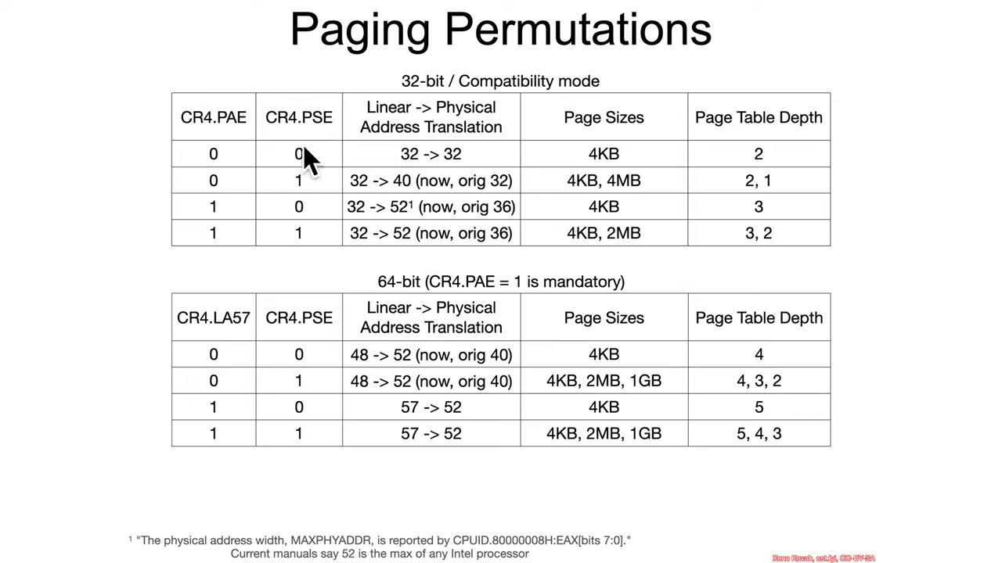
mouse_move(336, 144)
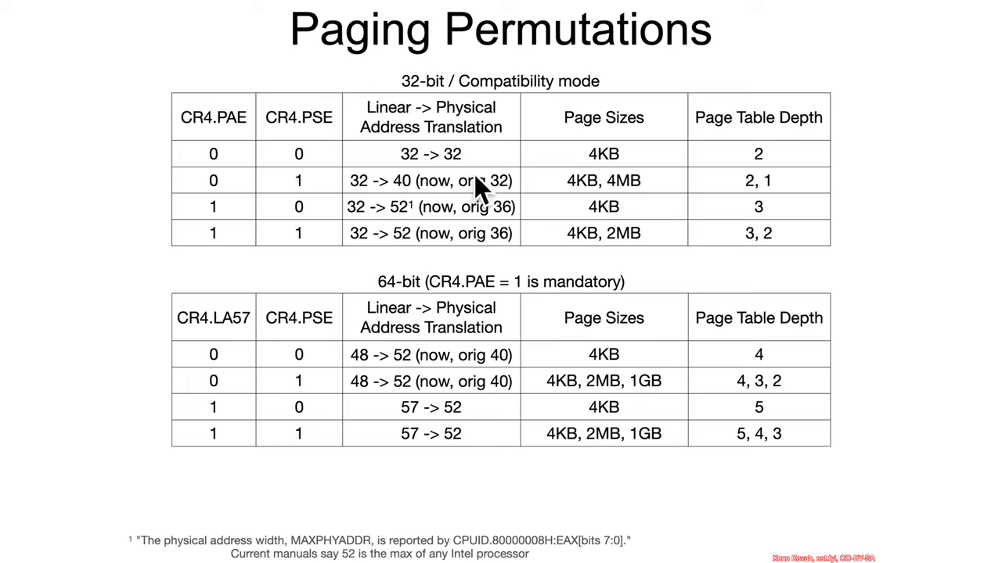
mouse_move(420, 211)
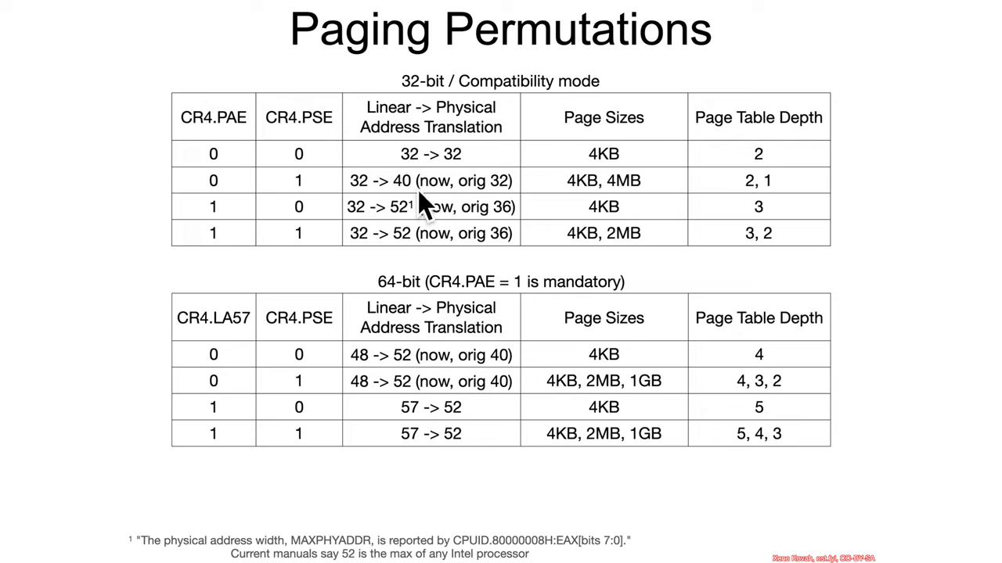
mouse_move(426, 216)
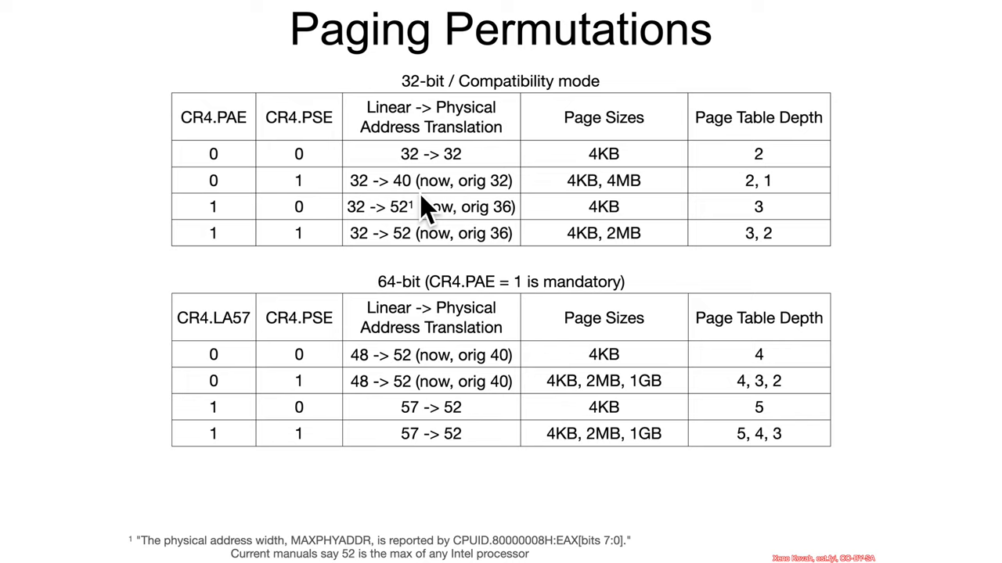
mouse_move(379, 234)
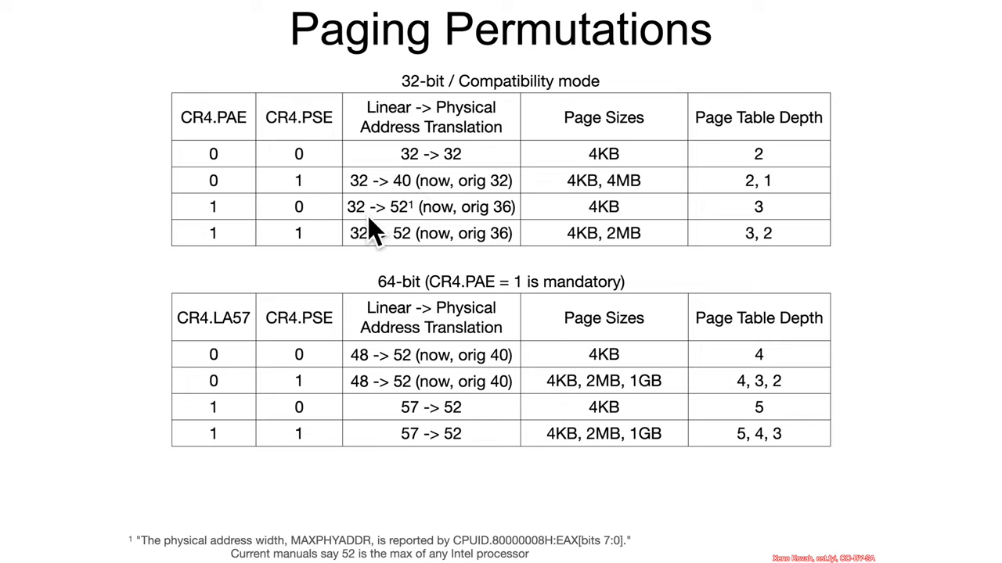
mouse_move(372, 243)
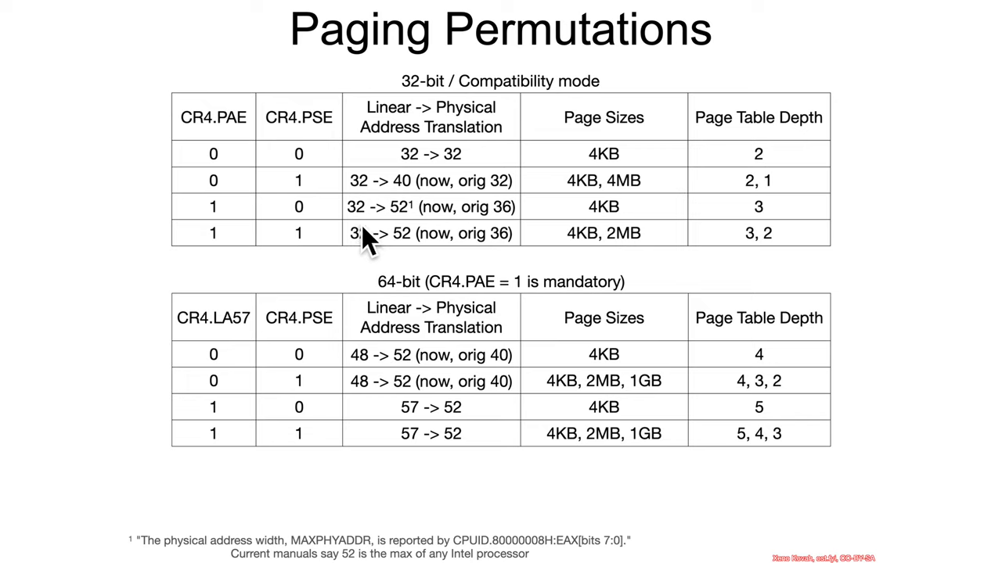
mouse_move(435, 235)
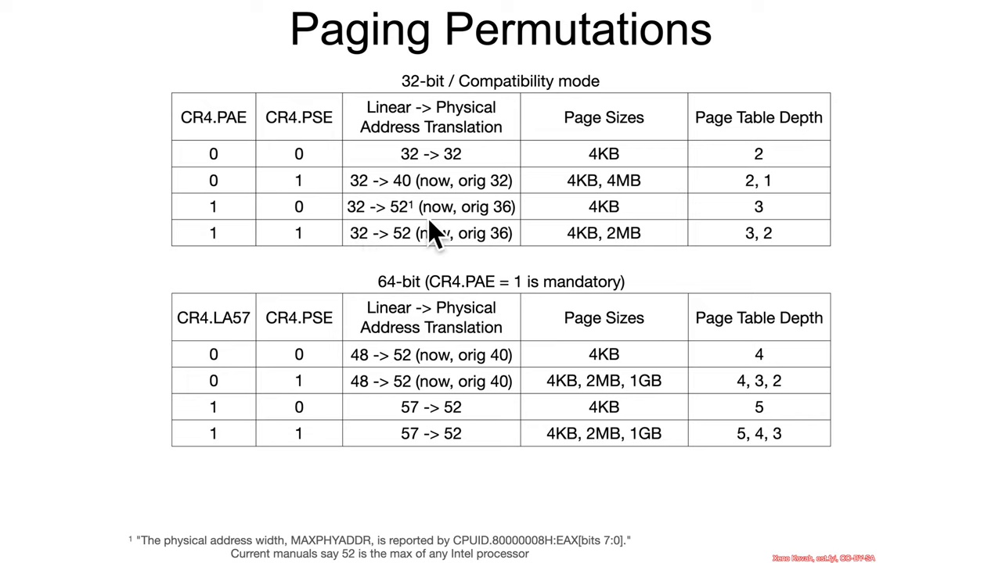
mouse_move(419, 232)
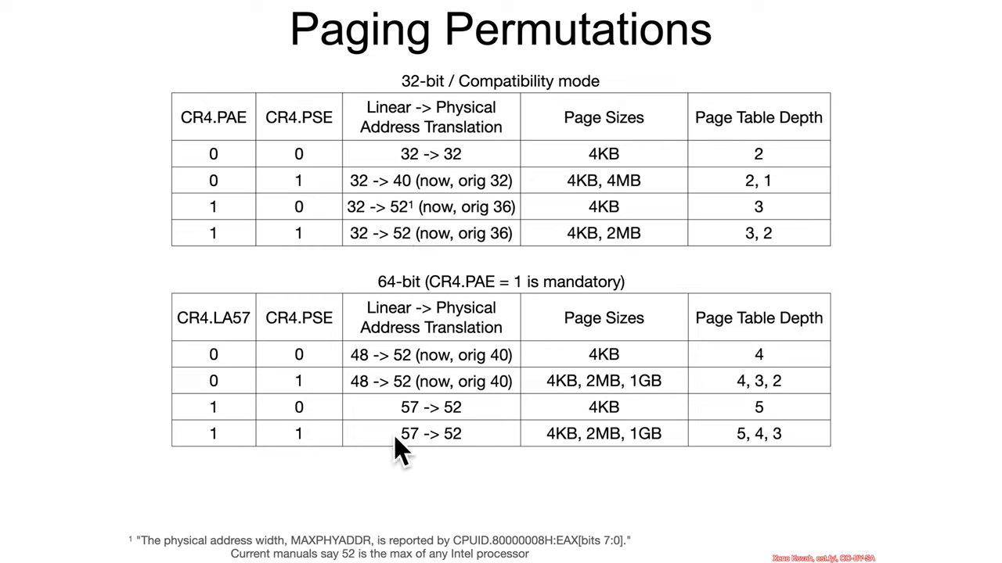
mouse_move(325, 552)
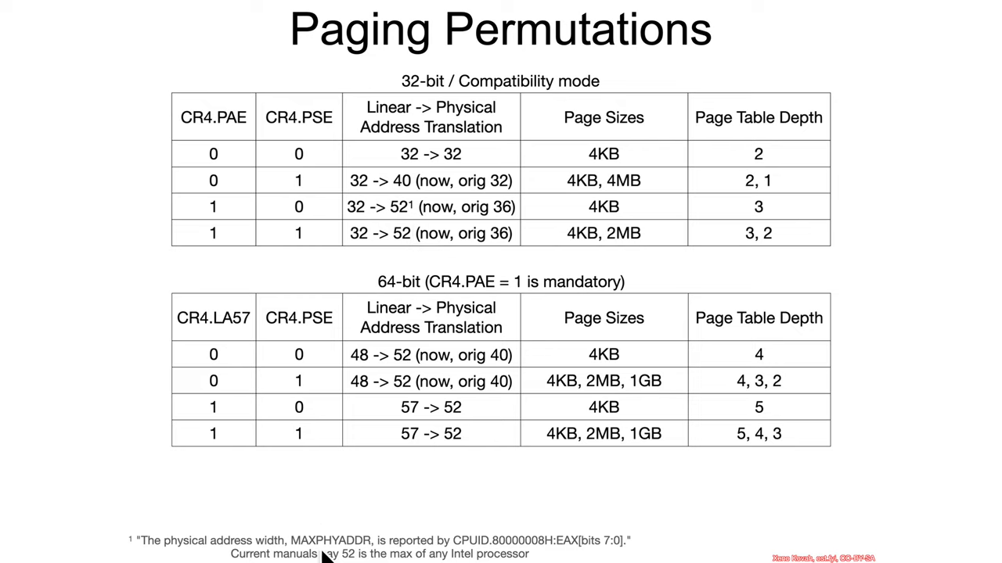
mouse_move(338, 561)
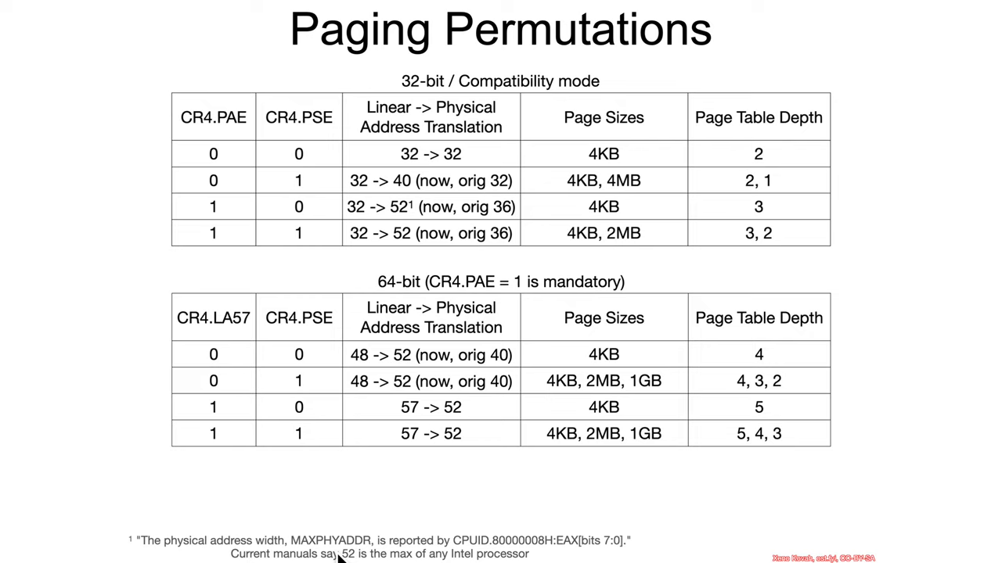
mouse_move(520, 562)
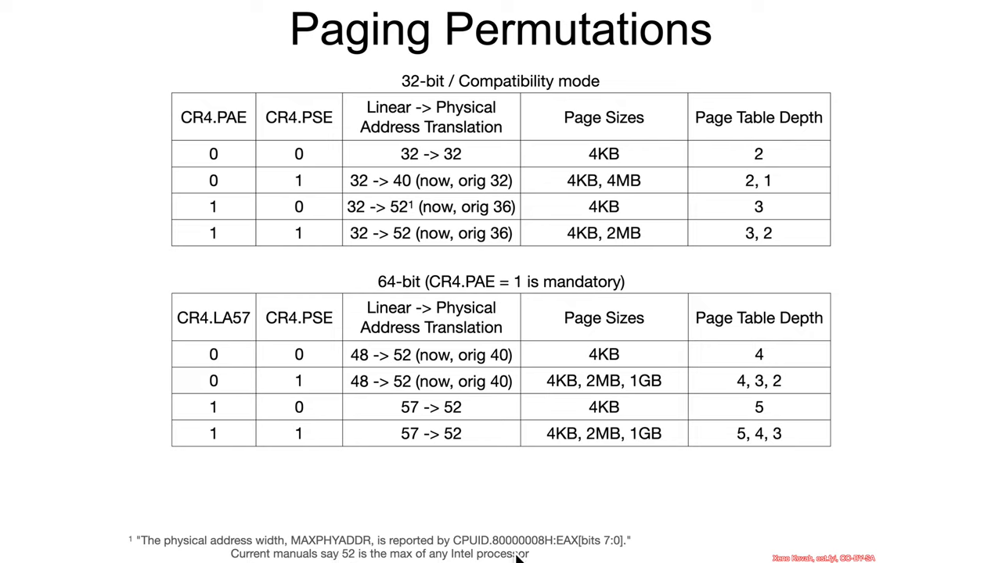
mouse_move(410, 232)
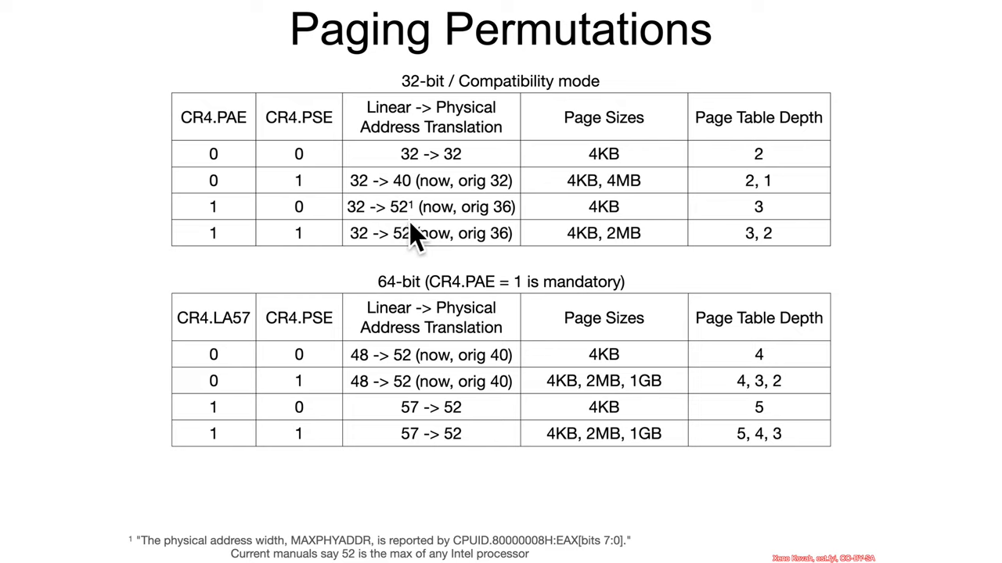
mouse_move(413, 242)
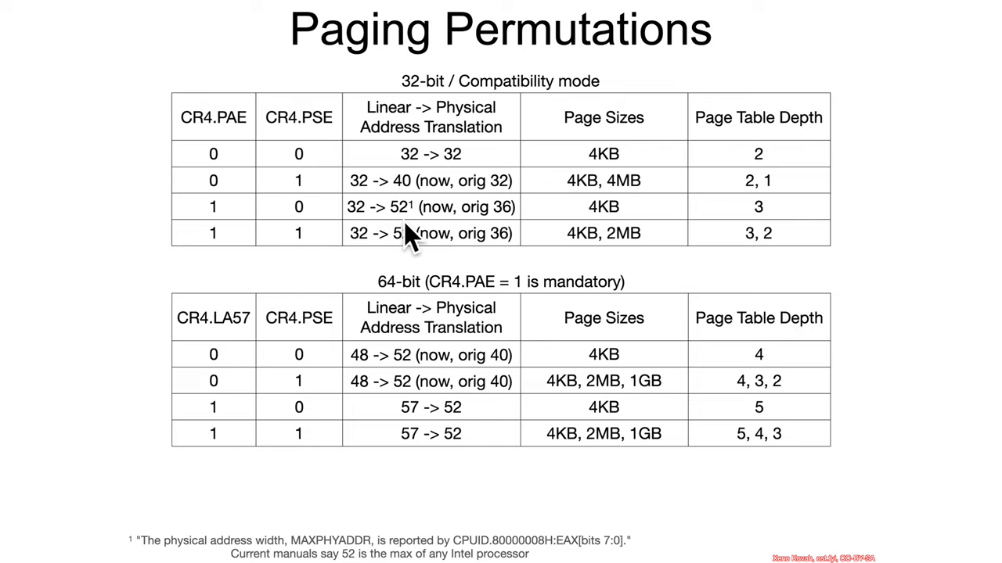
mouse_move(442, 122)
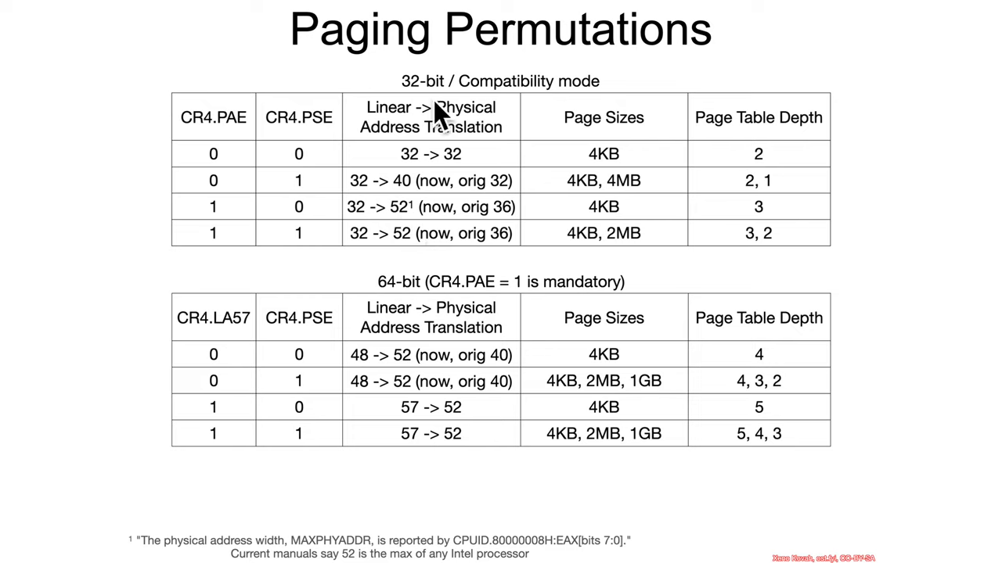
mouse_move(388, 258)
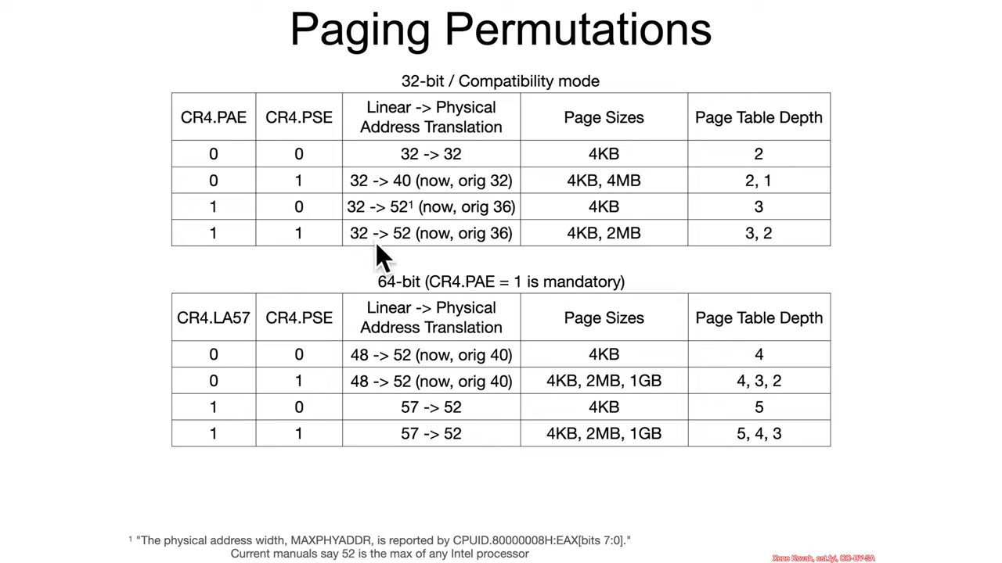
mouse_move(429, 259)
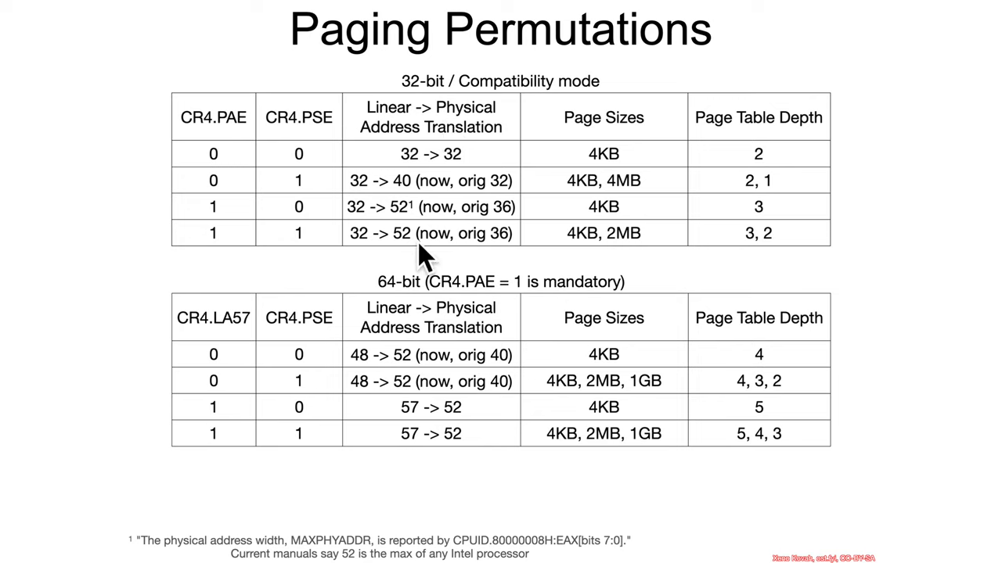
mouse_move(430, 313)
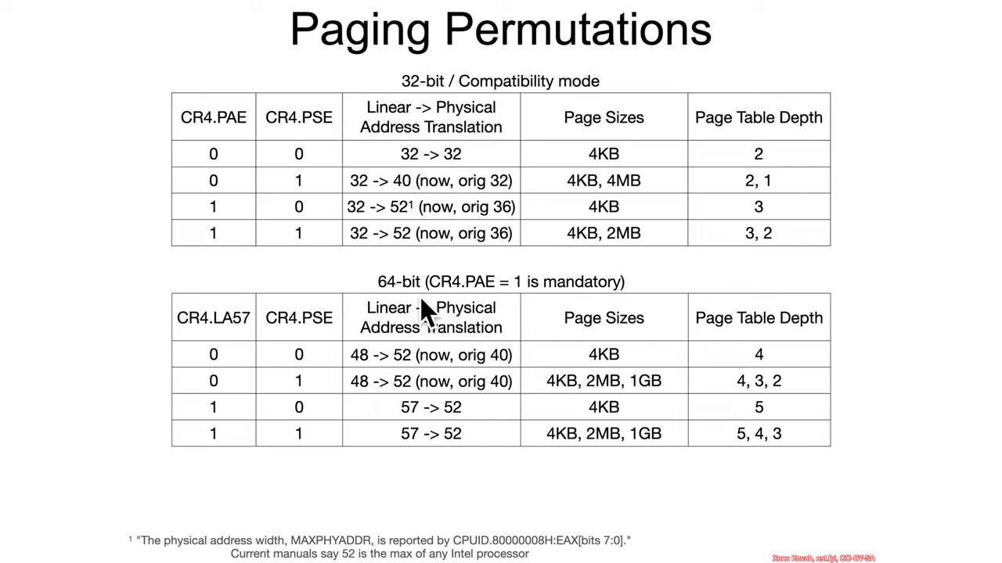
mouse_move(366, 391)
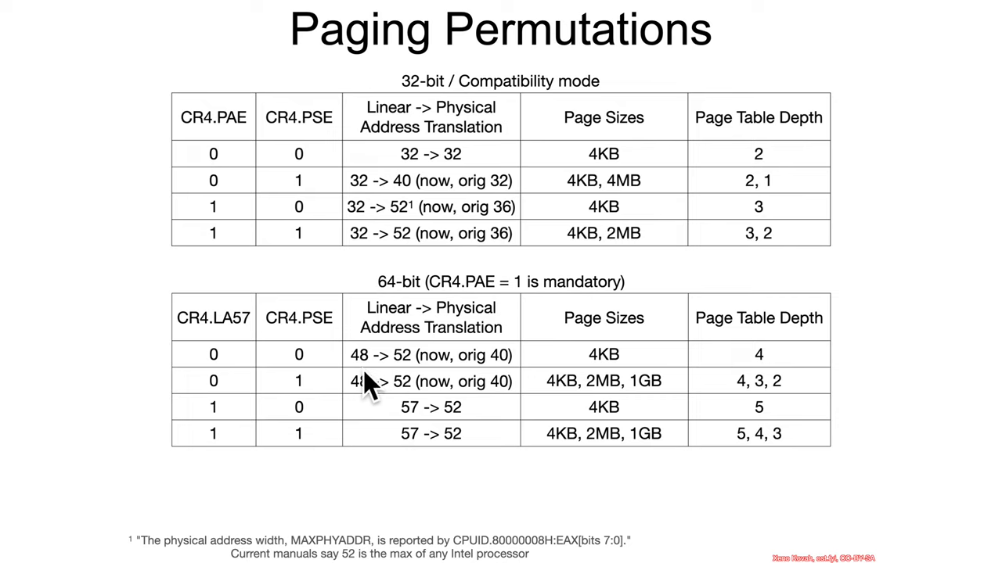
mouse_move(384, 399)
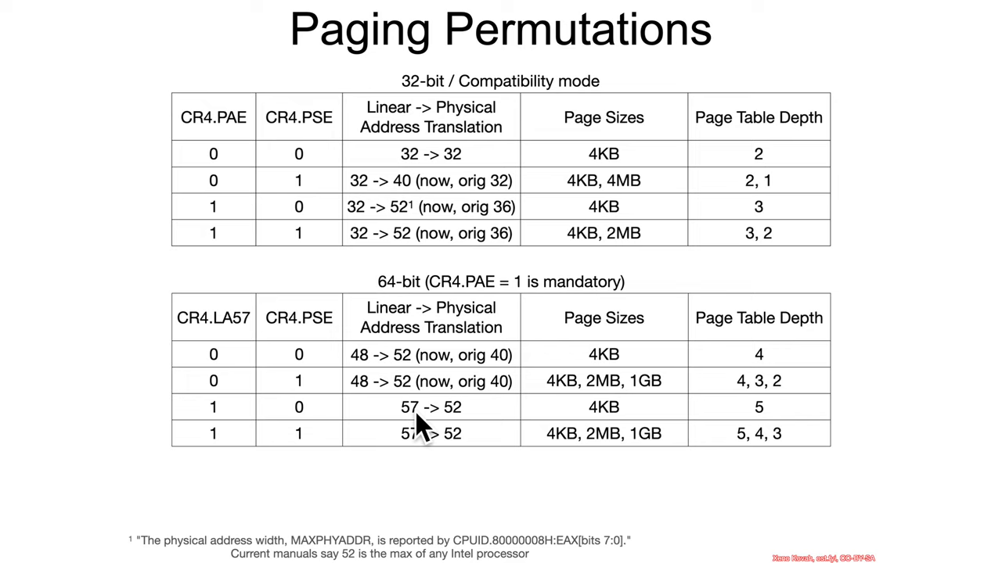
mouse_move(254, 373)
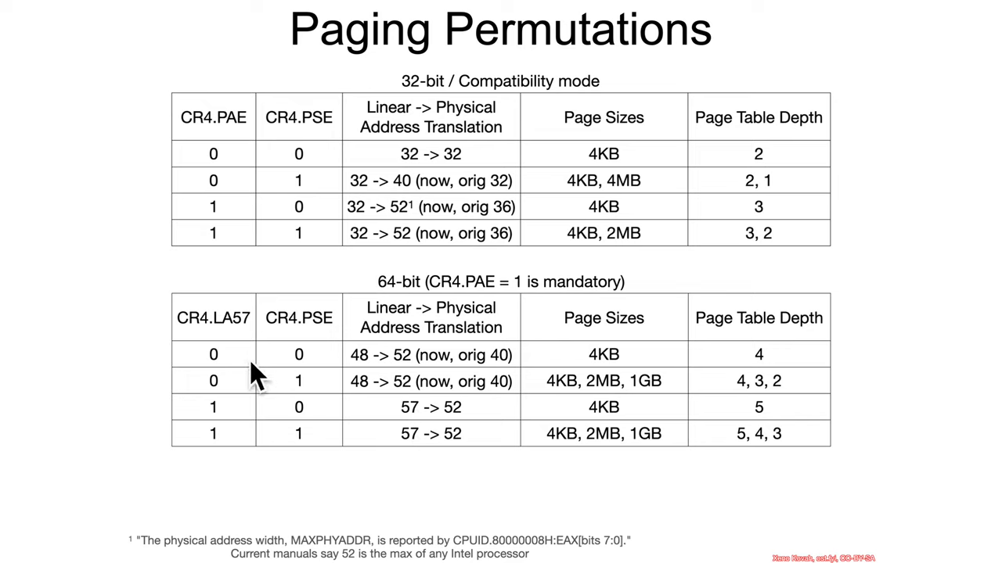
mouse_move(249, 345)
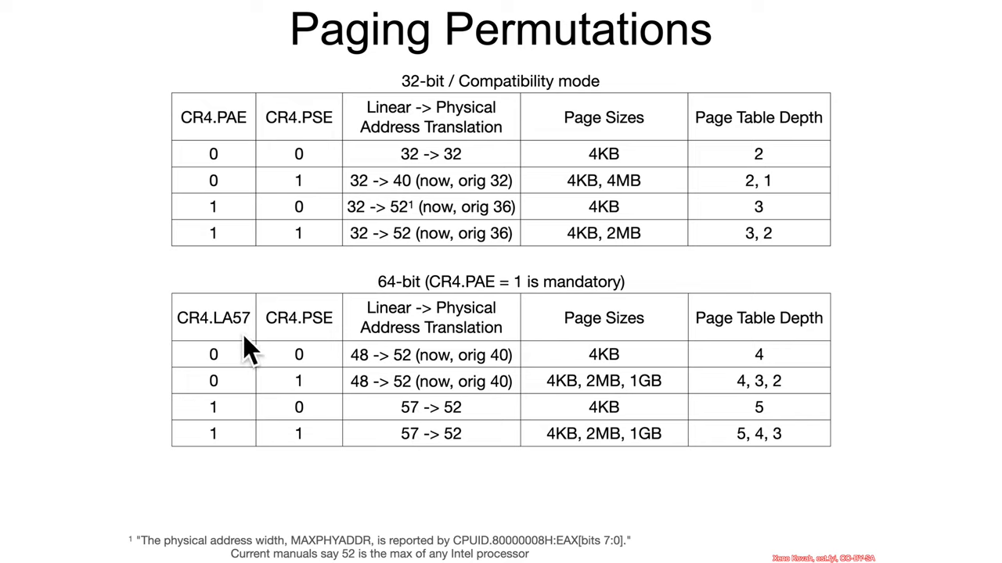
mouse_move(253, 348)
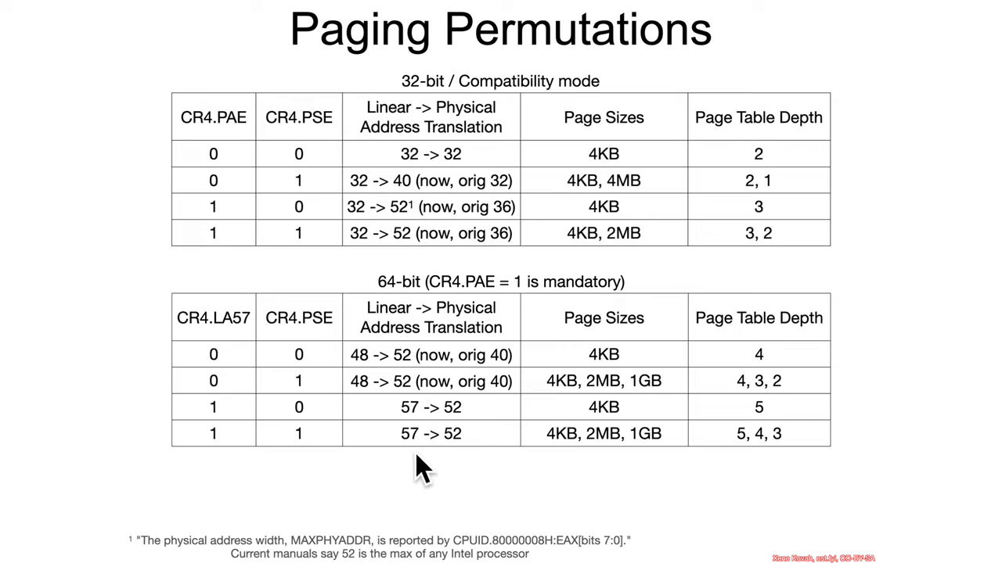
mouse_move(453, 166)
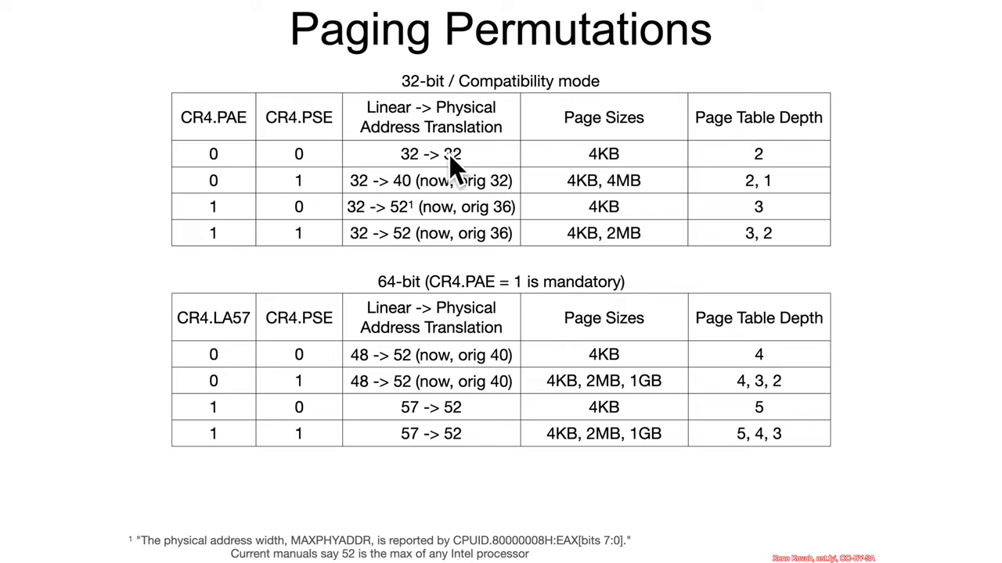
mouse_move(547, 310)
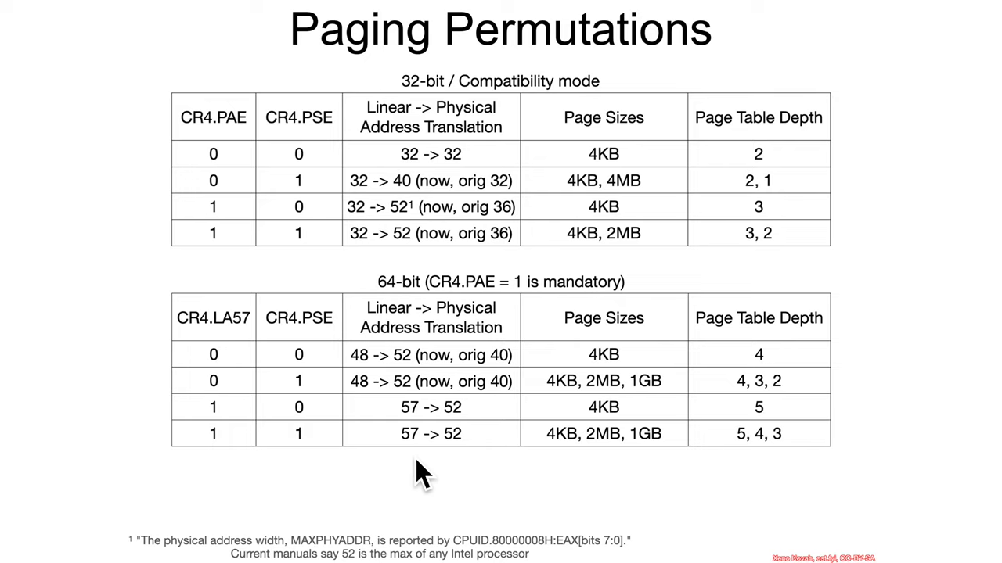
mouse_move(462, 490)
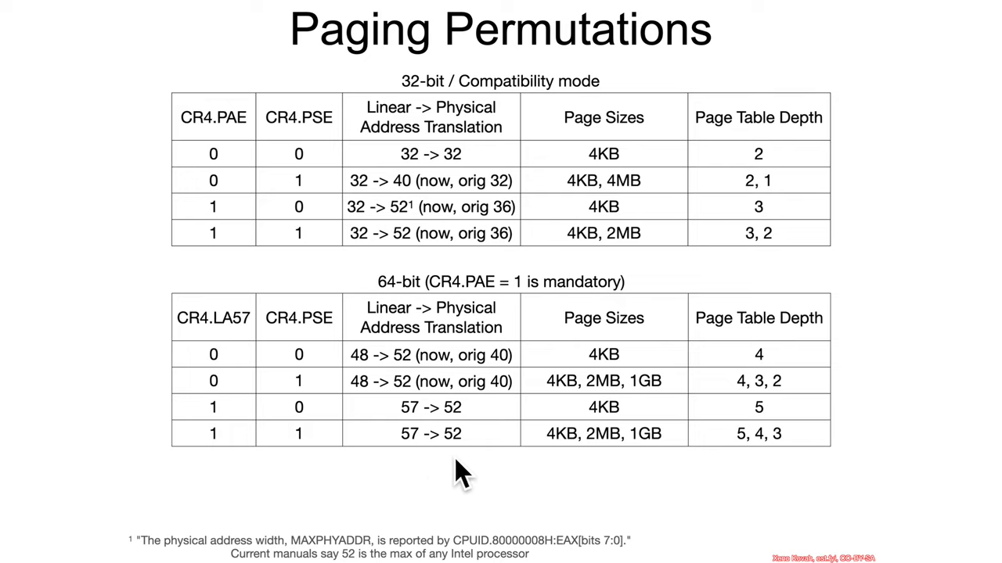
mouse_move(603, 160)
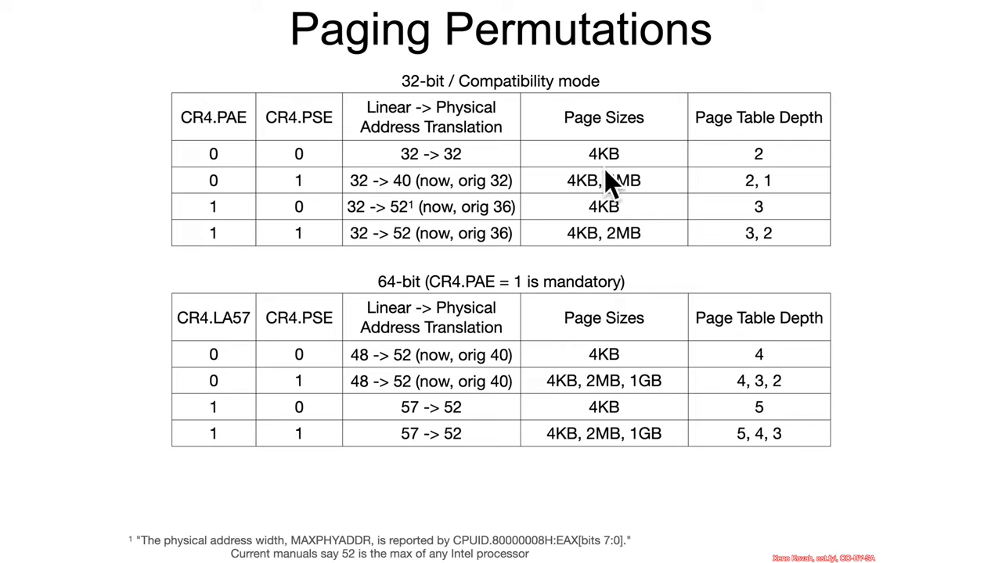
mouse_move(623, 185)
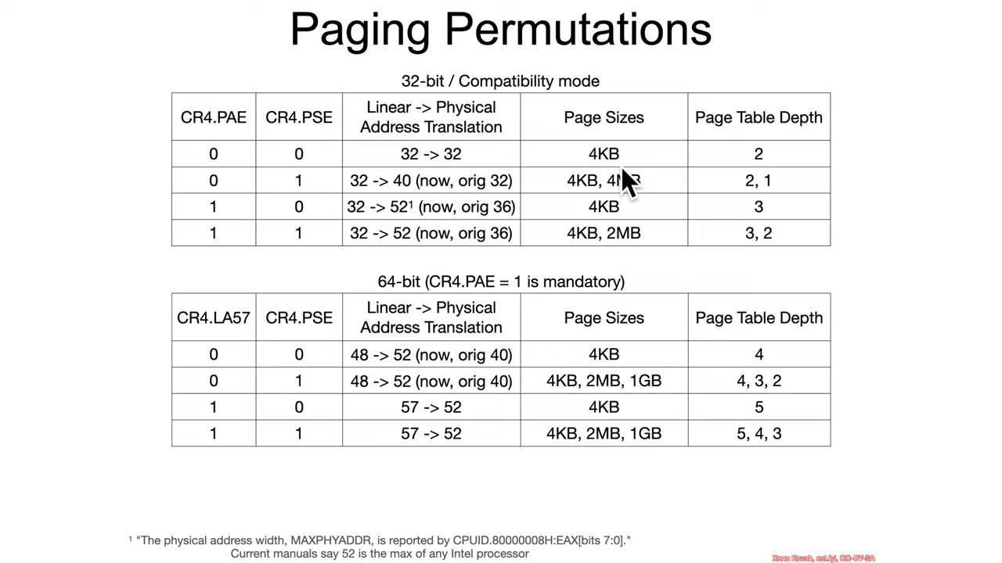
mouse_move(729, 161)
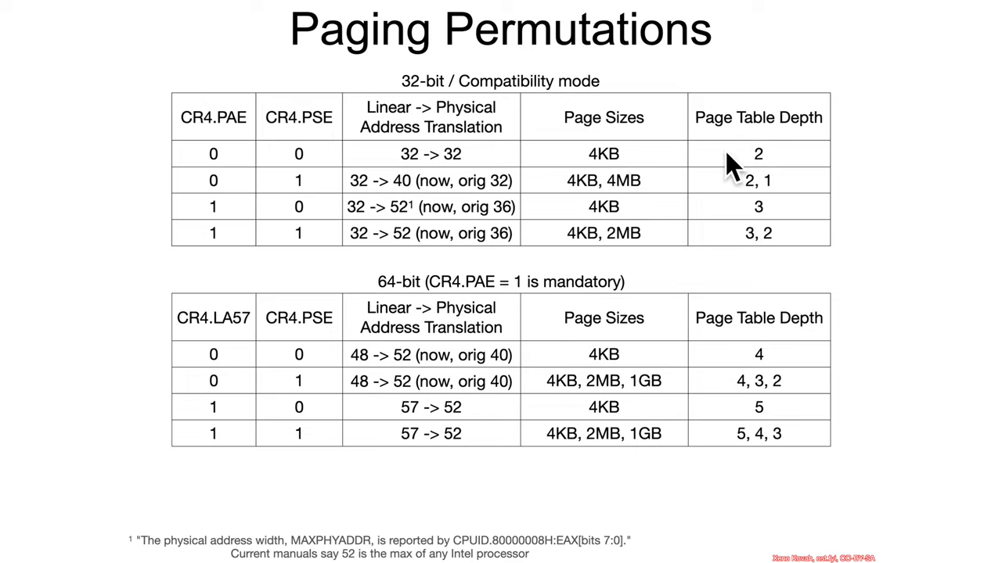
mouse_move(779, 186)
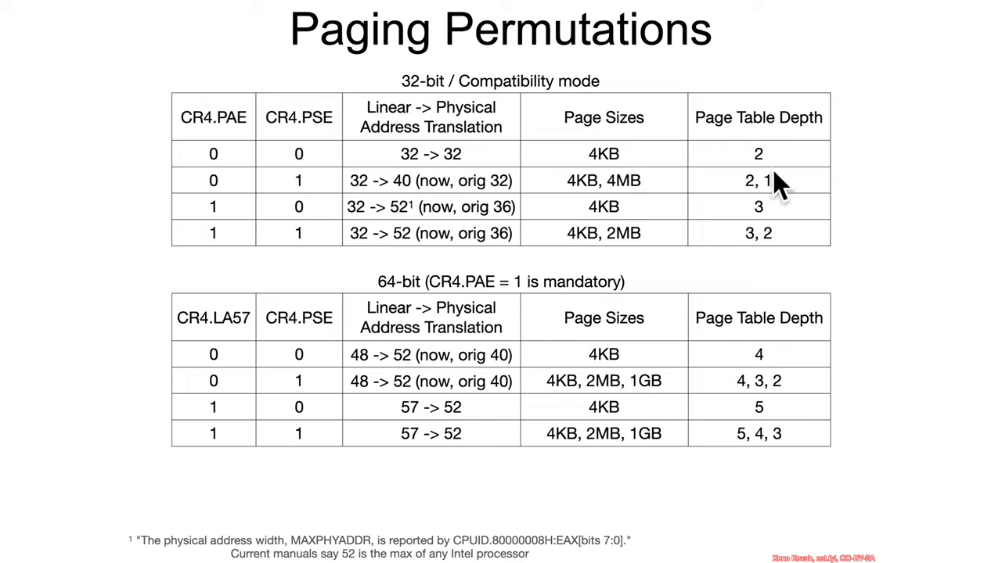
mouse_move(790, 187)
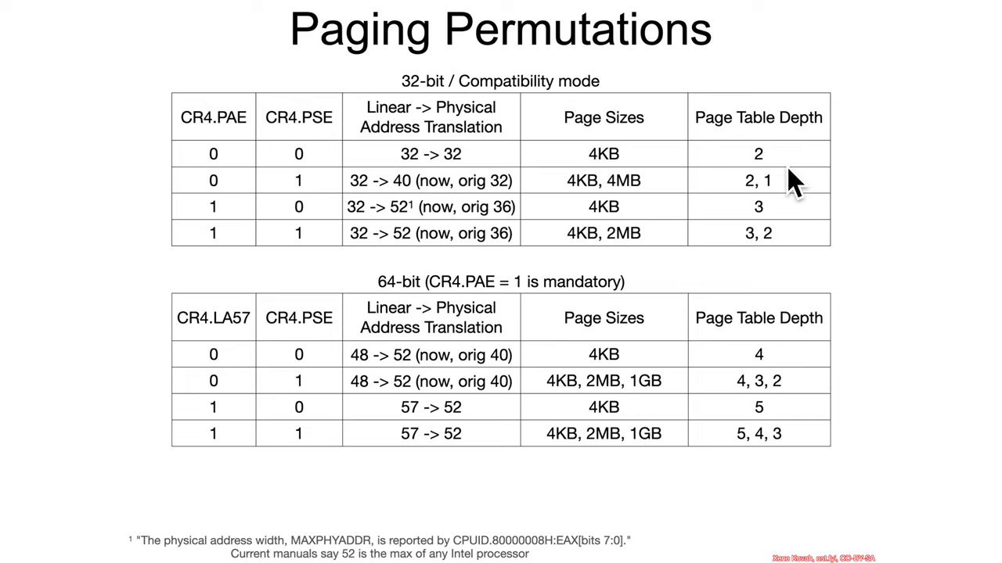
mouse_move(441, 207)
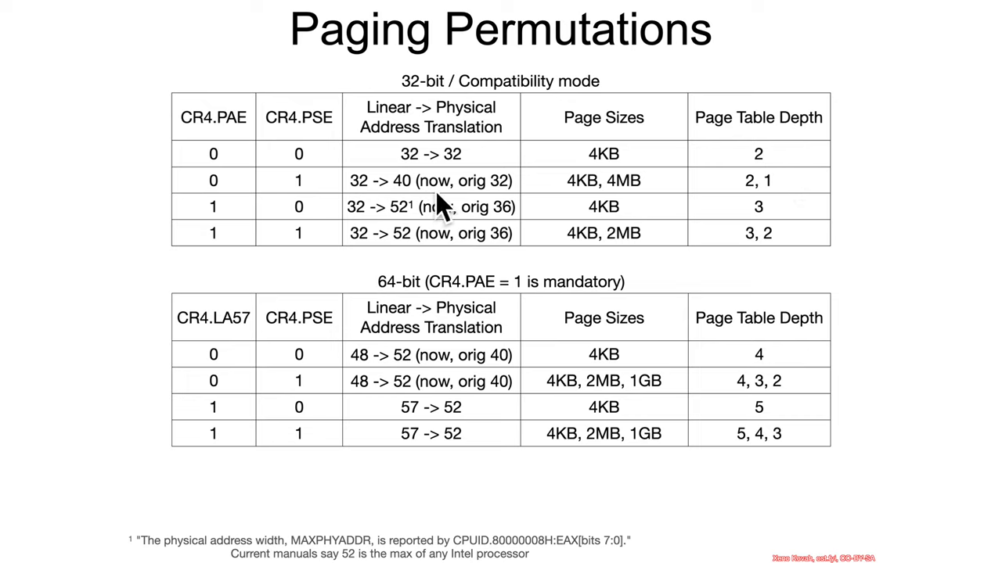
mouse_move(648, 206)
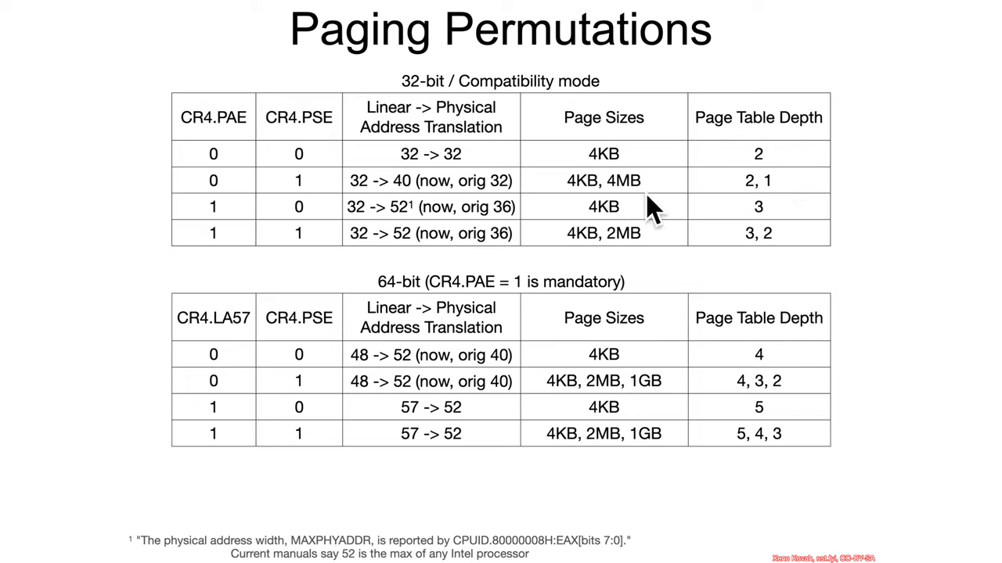
mouse_move(645, 238)
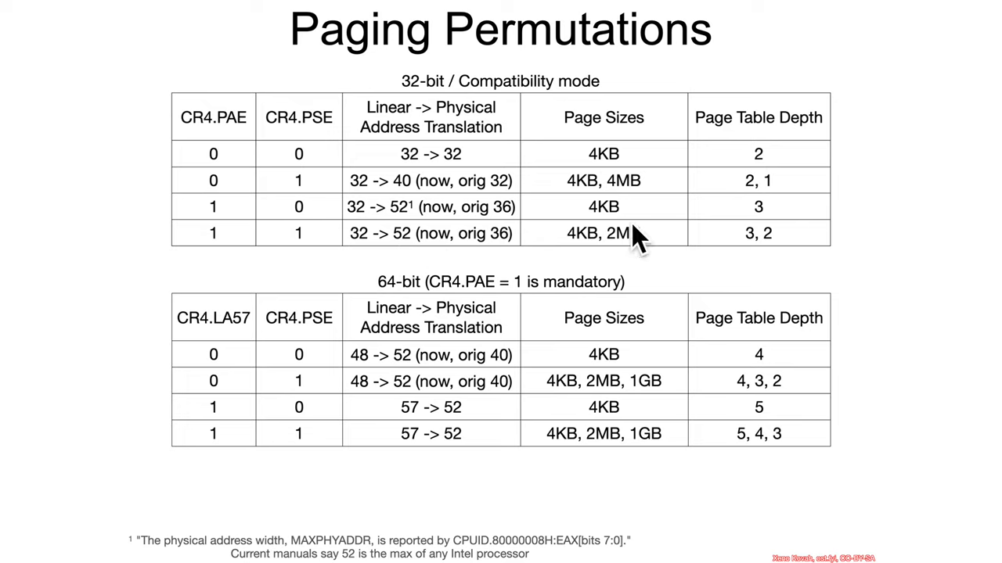
mouse_move(765, 205)
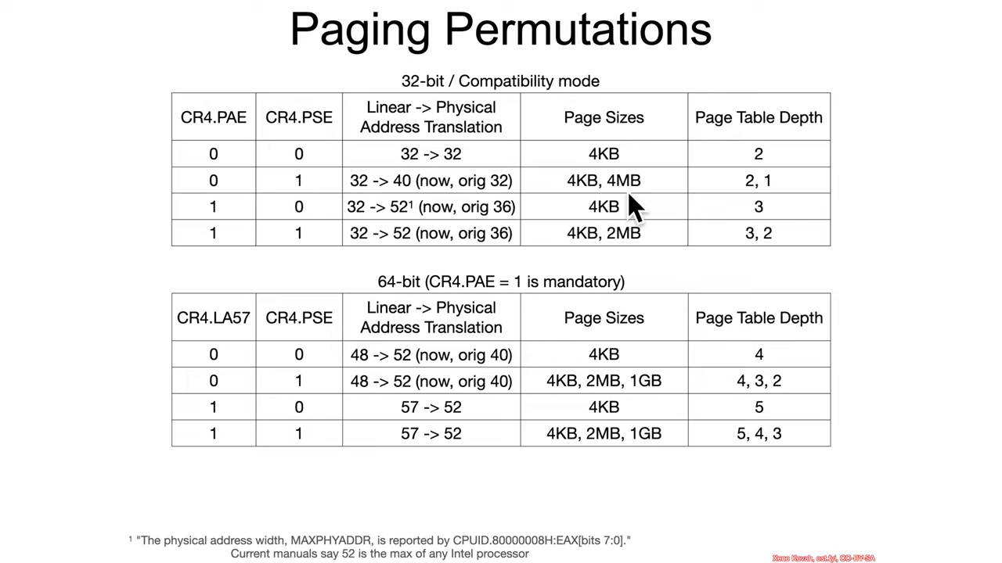
mouse_move(784, 207)
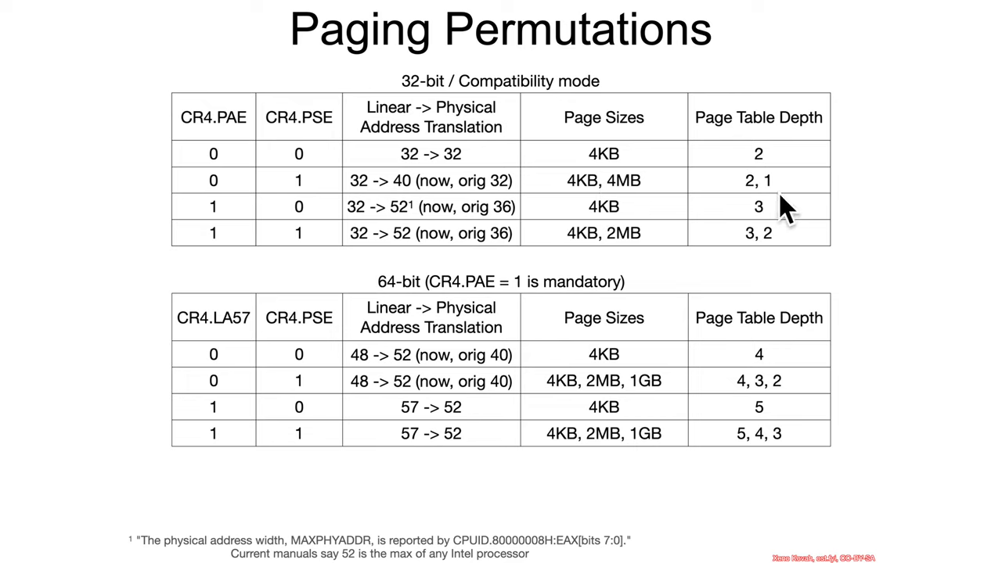
mouse_move(735, 205)
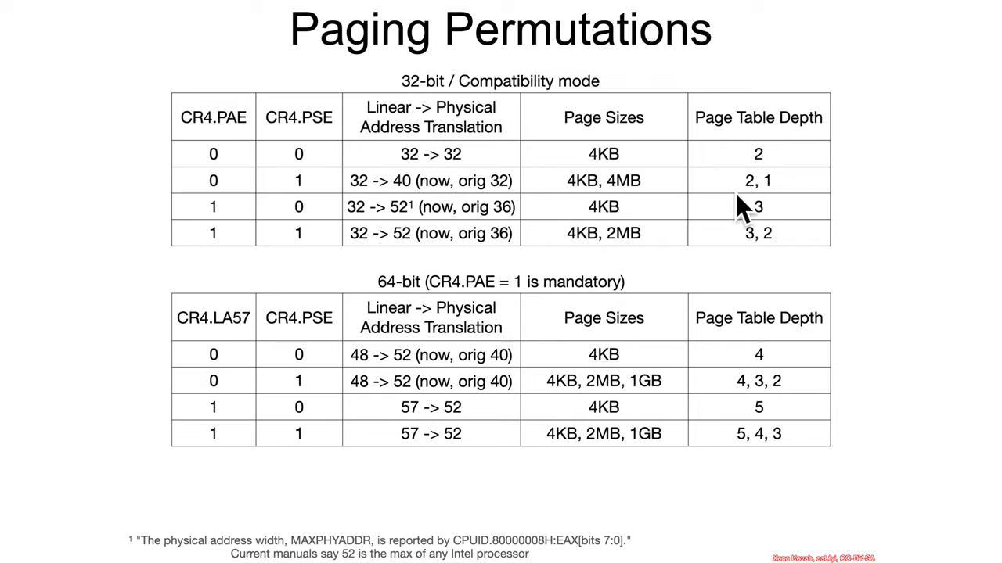
Advance from the Paging Permutations slide to the MAXPHYADDR / MAXLINADDR lab slide.
key(Right)
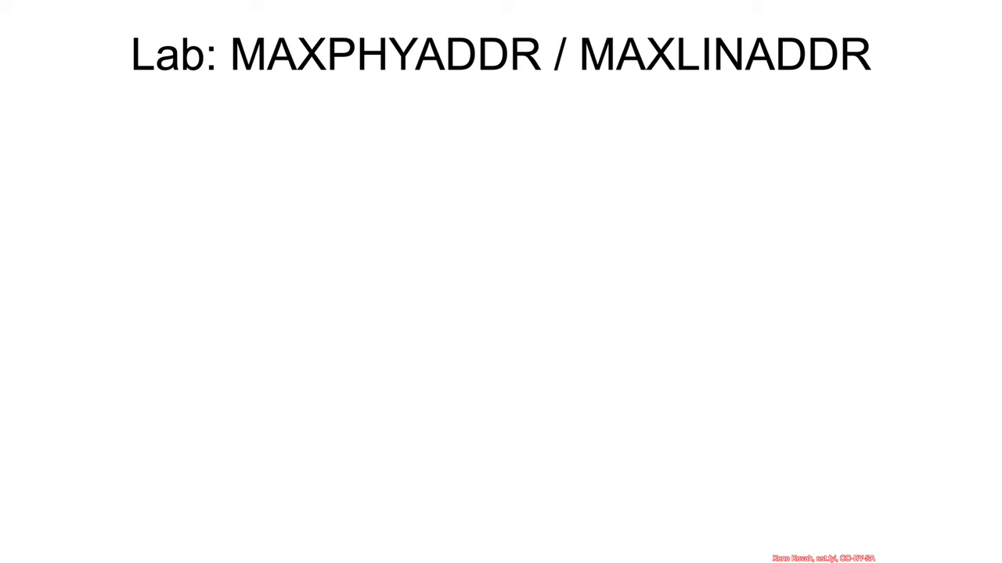
Reveal the first lab bullet about updating U_CPUID to print both CPUID values.
key(Right)
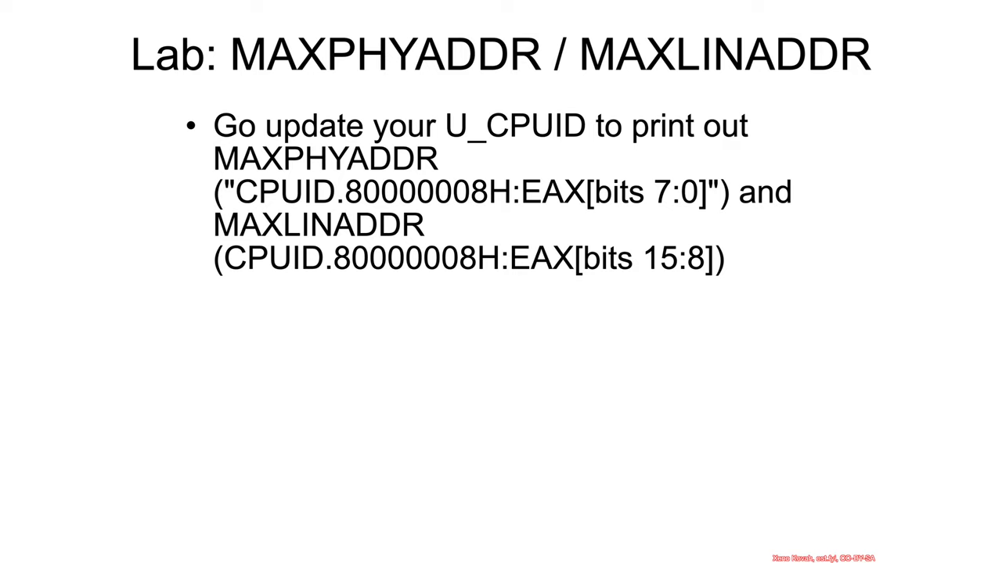
mouse_move(517, 164)
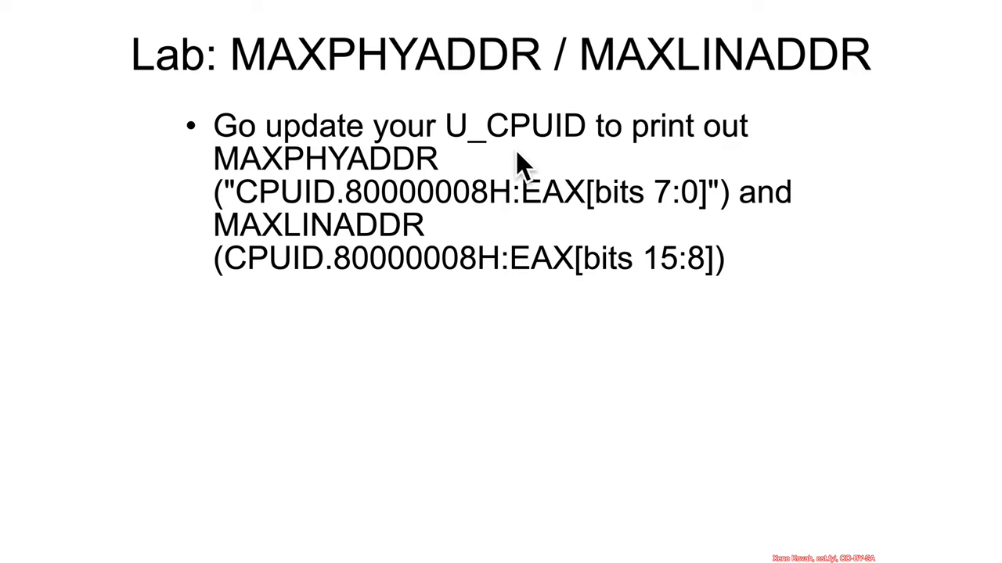
mouse_move(596, 164)
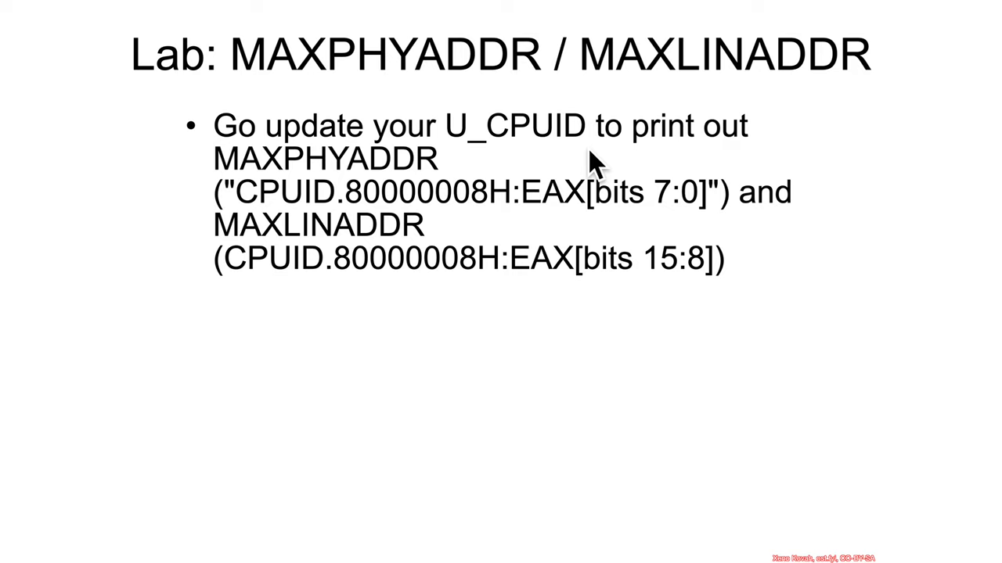
mouse_move(294, 197)
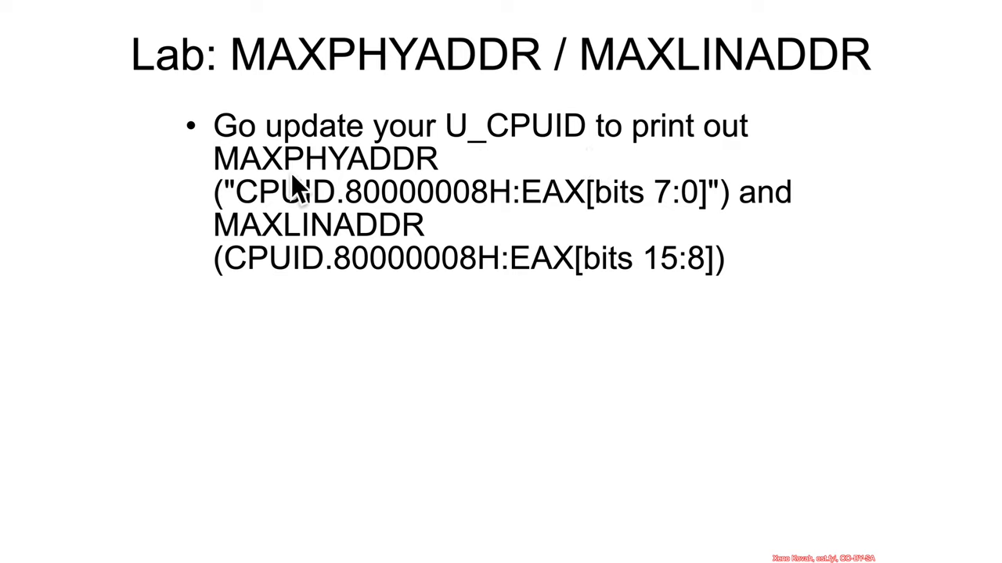
mouse_move(422, 266)
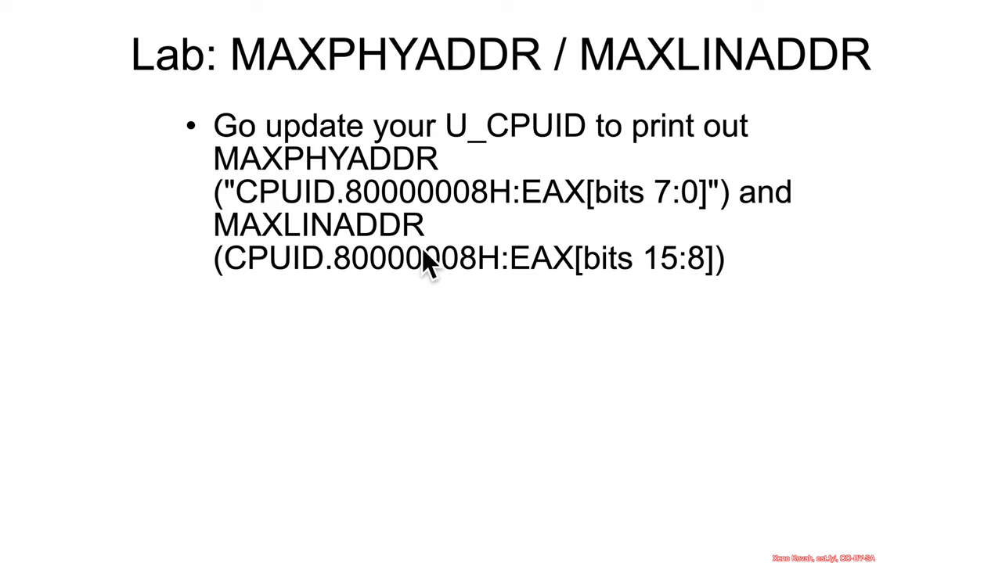
mouse_move(548, 227)
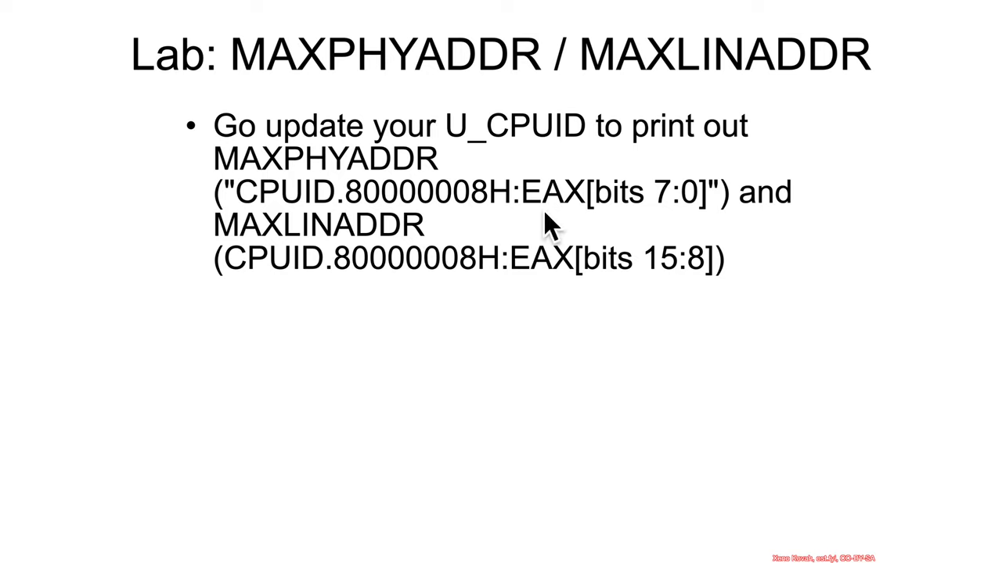
mouse_move(423, 227)
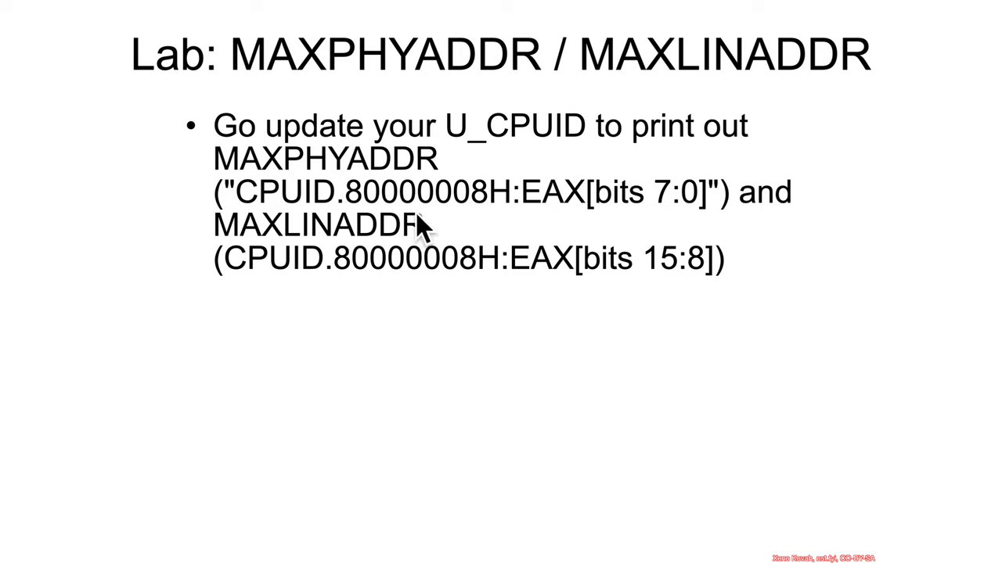
mouse_move(501, 227)
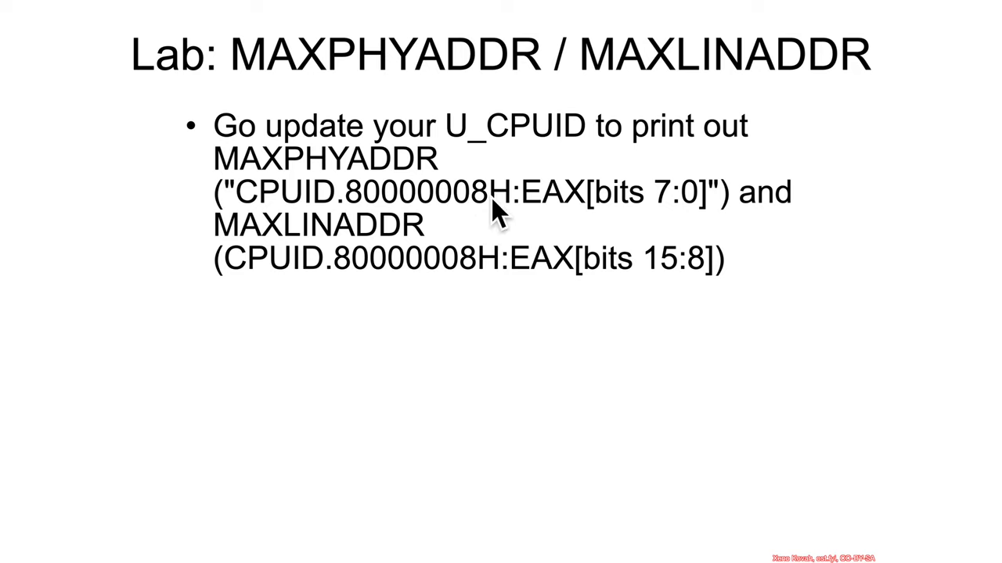
mouse_move(698, 227)
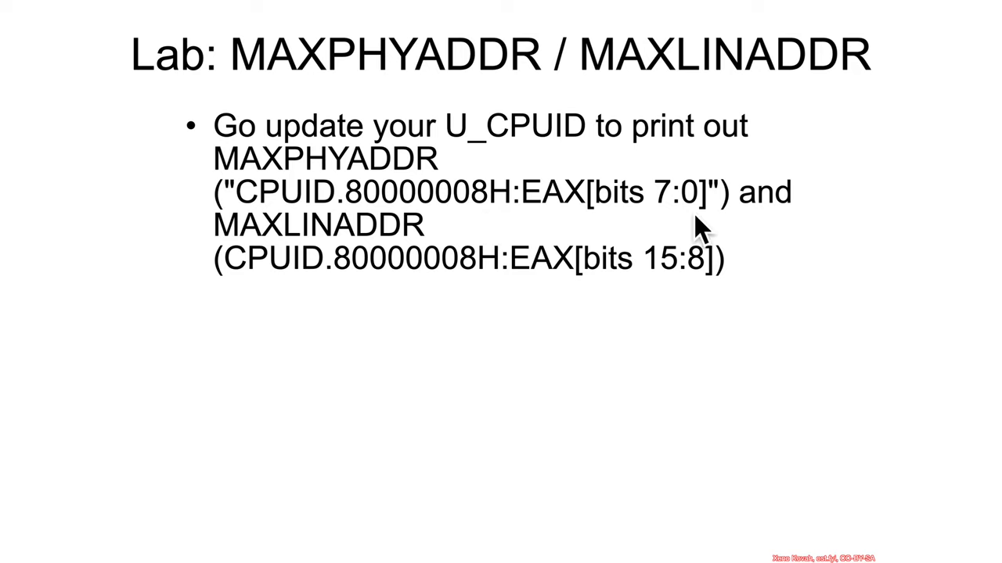
mouse_move(356, 179)
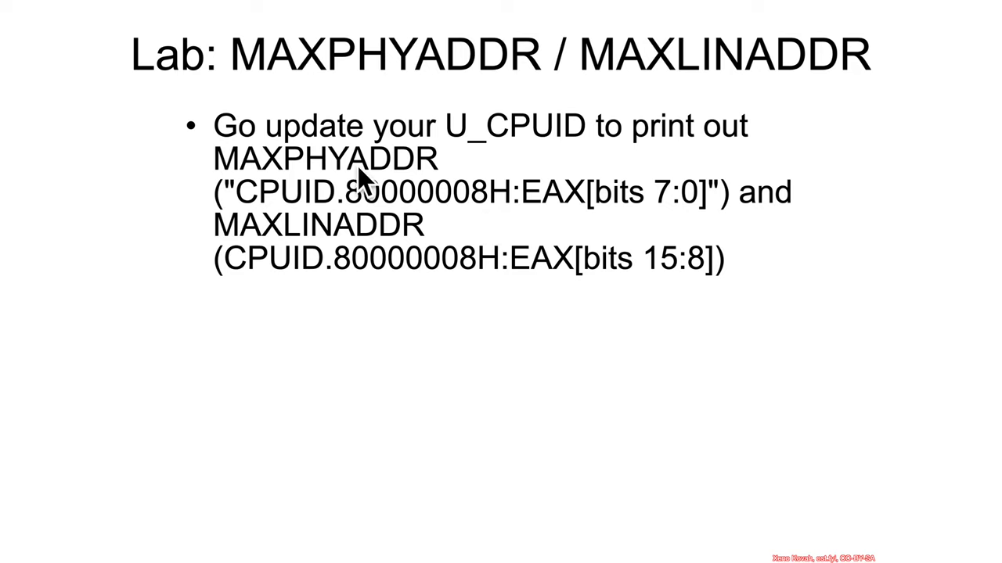
mouse_move(701, 299)
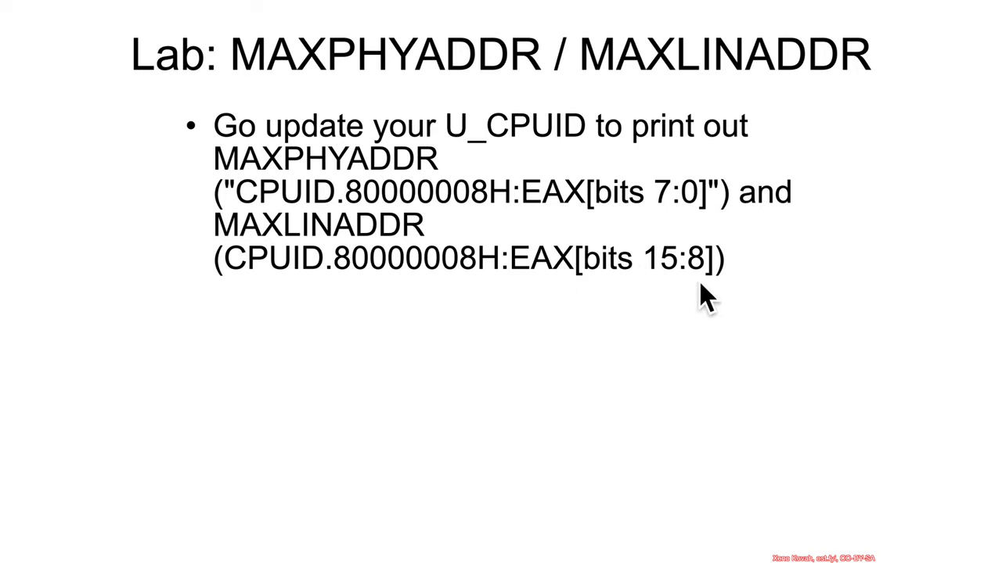
mouse_move(676, 302)
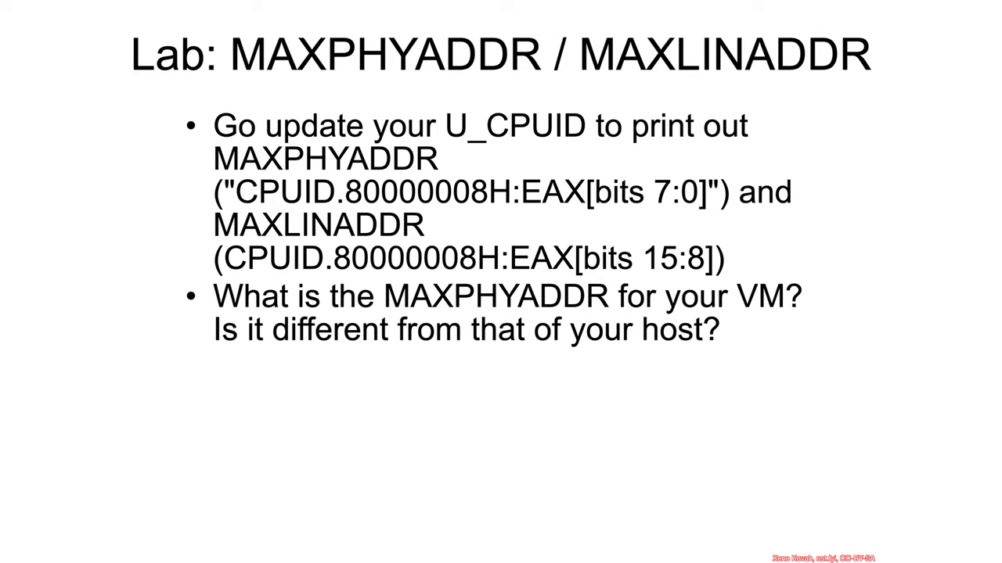
mouse_move(836, 322)
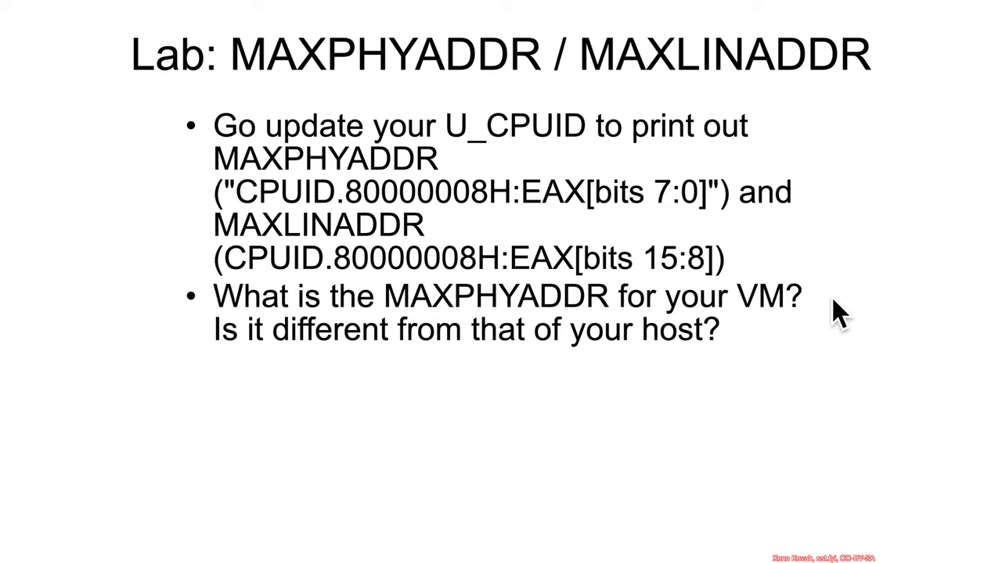
mouse_move(830, 329)
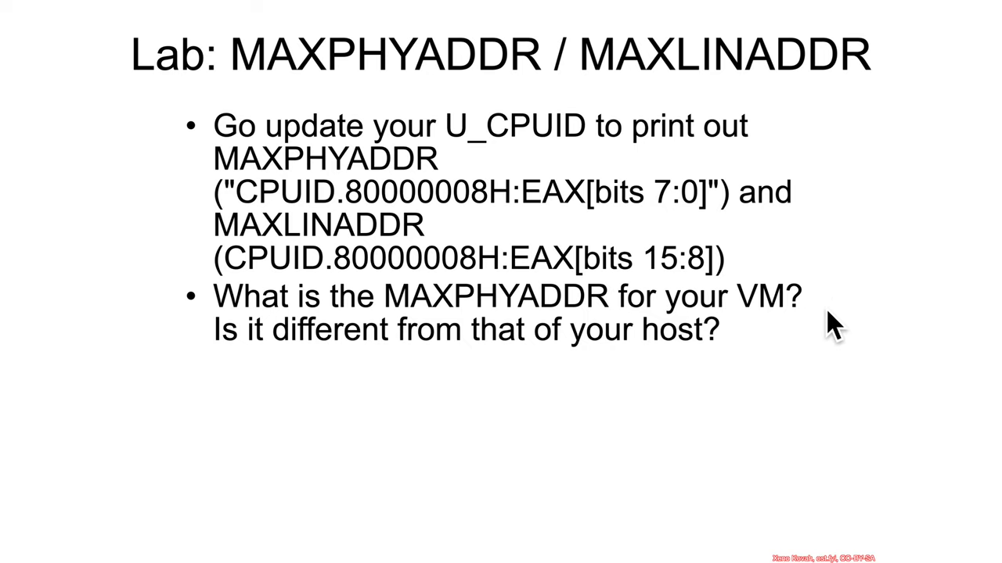
mouse_move(763, 348)
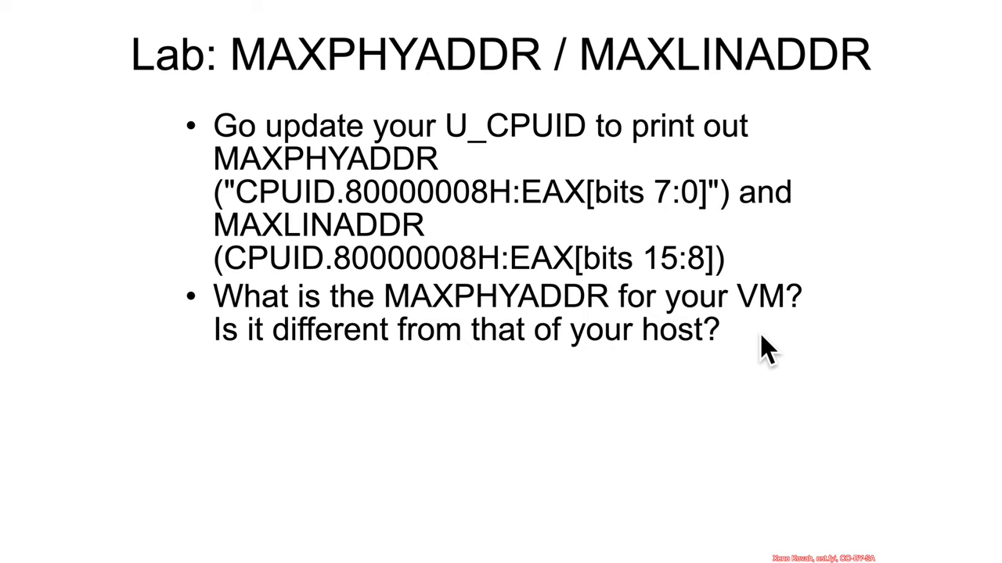
mouse_move(767, 344)
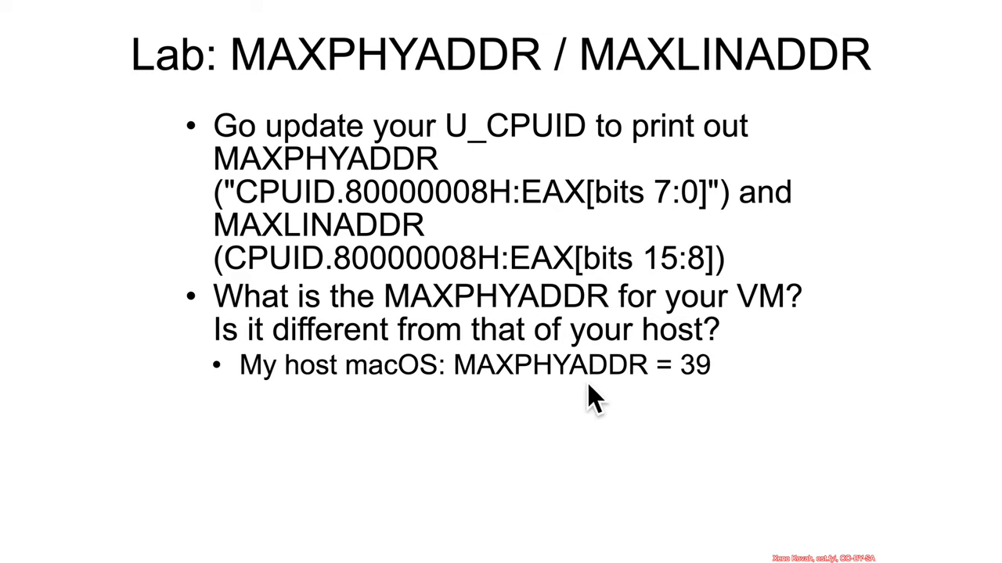
mouse_move(791, 394)
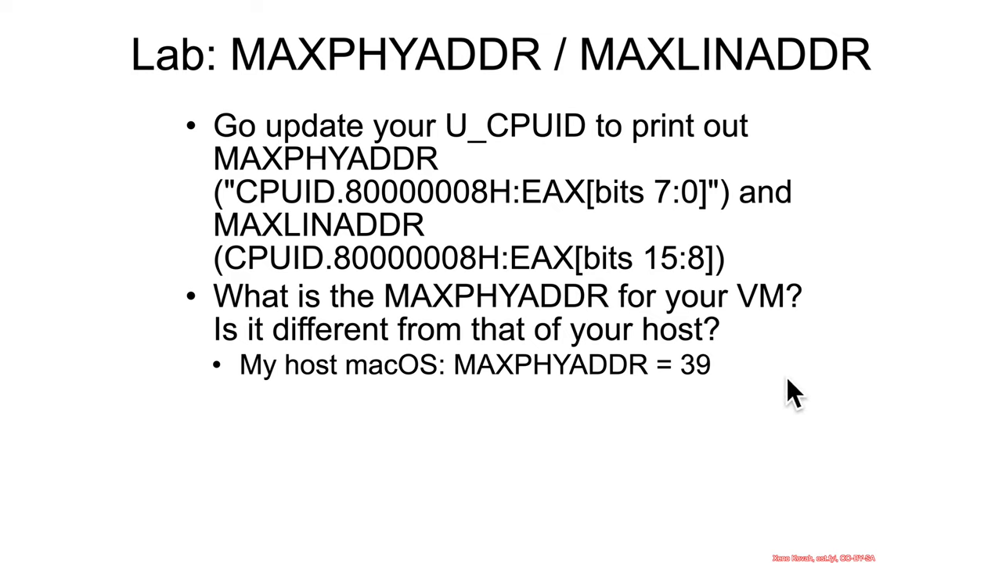
mouse_move(720, 419)
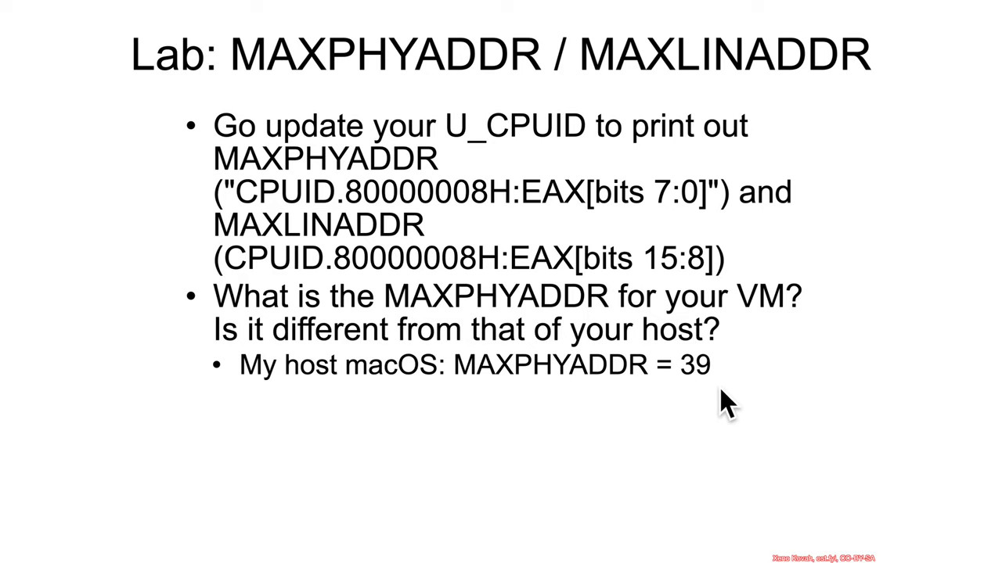
mouse_move(713, 414)
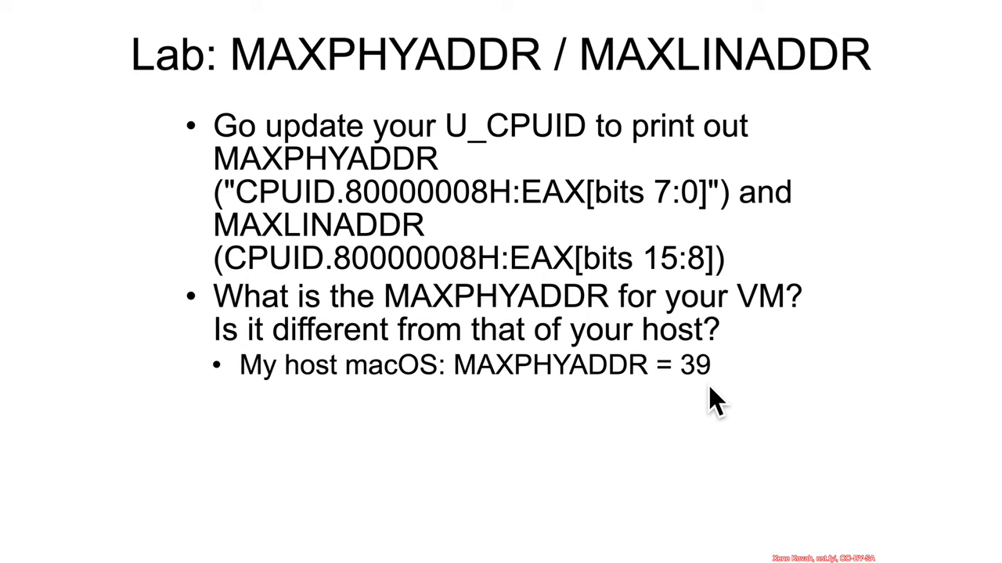
mouse_move(728, 415)
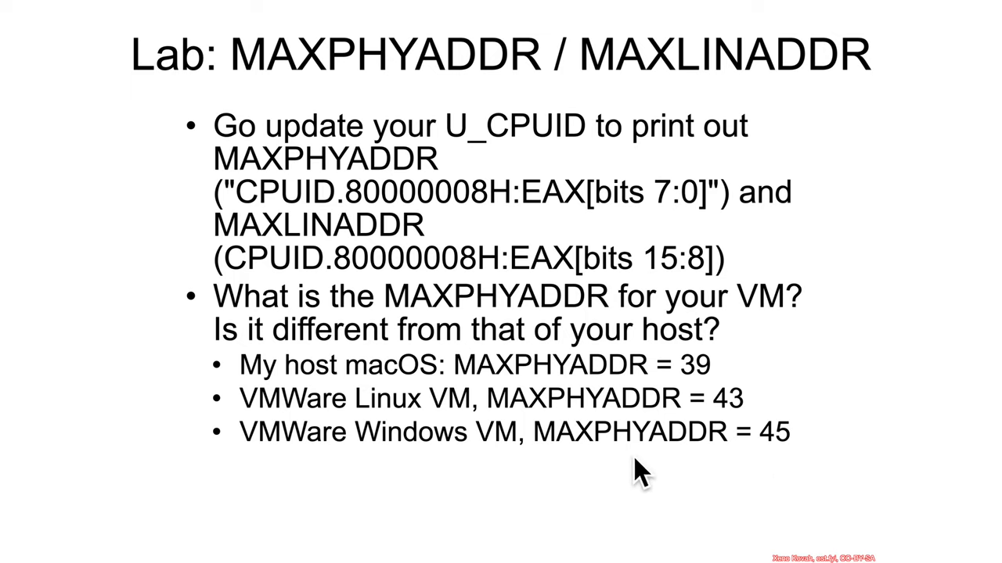
mouse_move(813, 470)
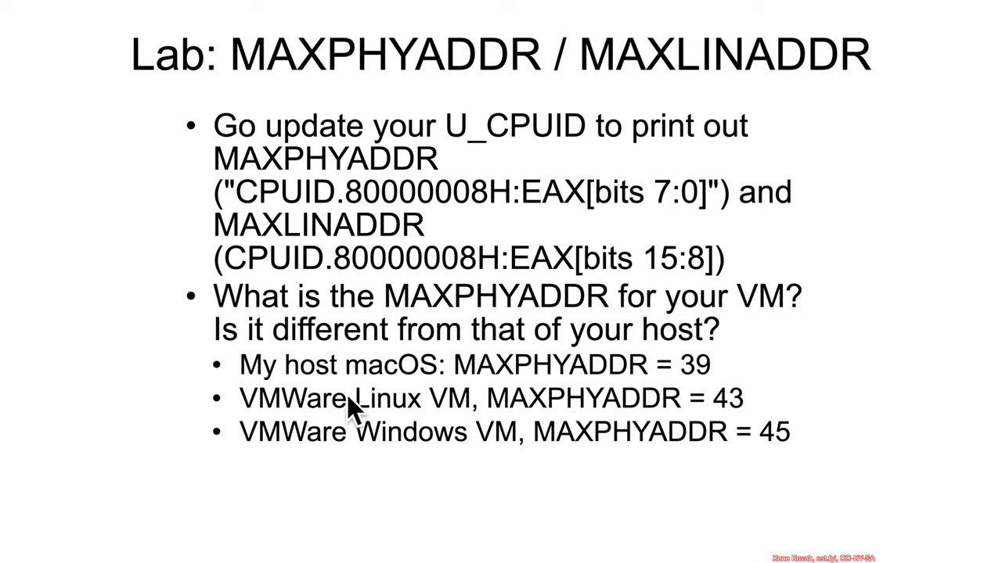
mouse_move(231, 462)
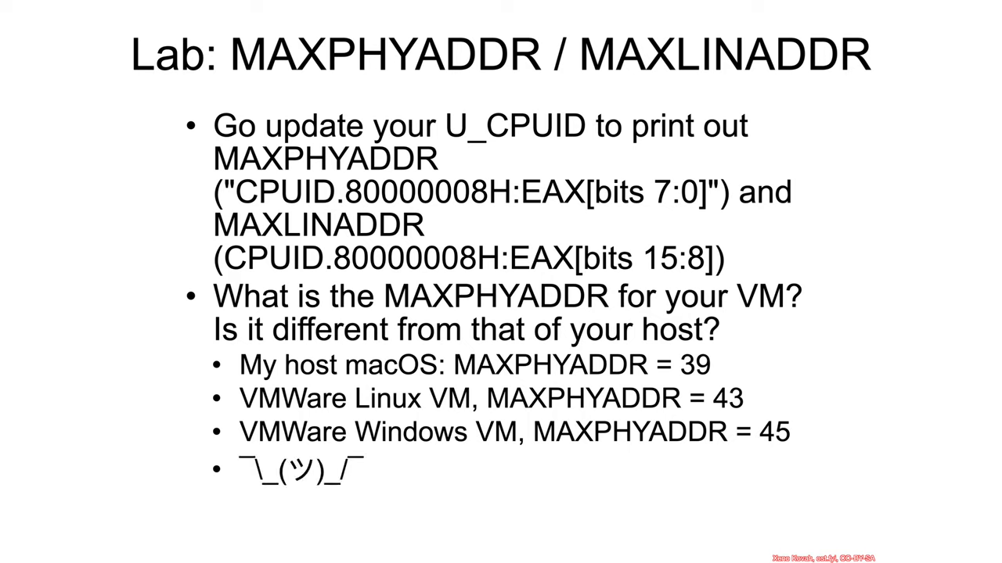
mouse_move(201, 421)
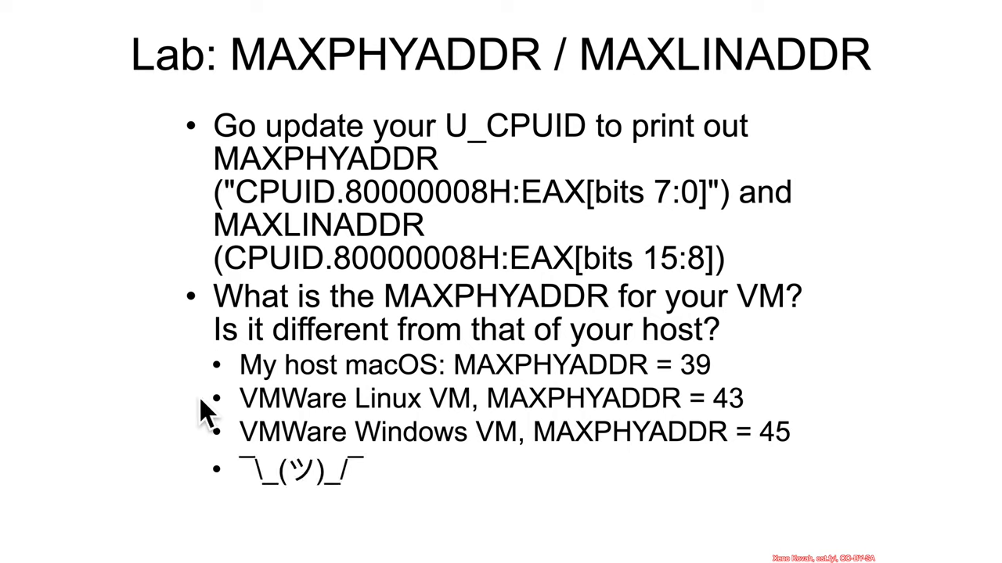